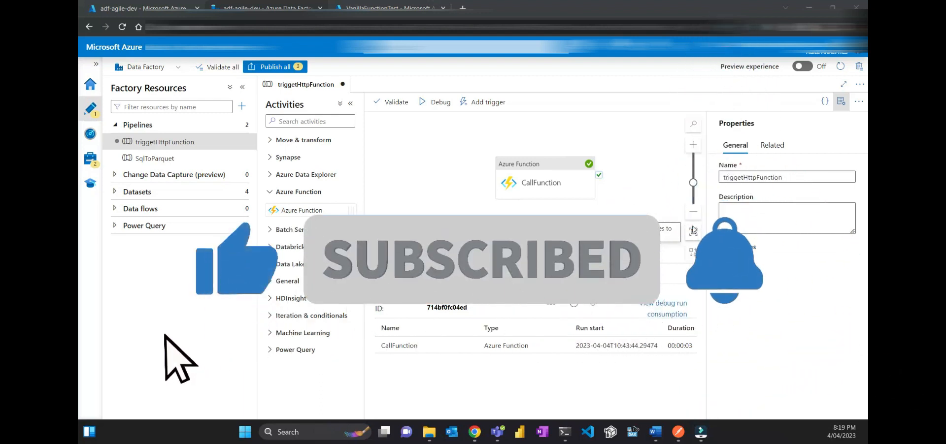
pyautogui.moveTo(693, 231)
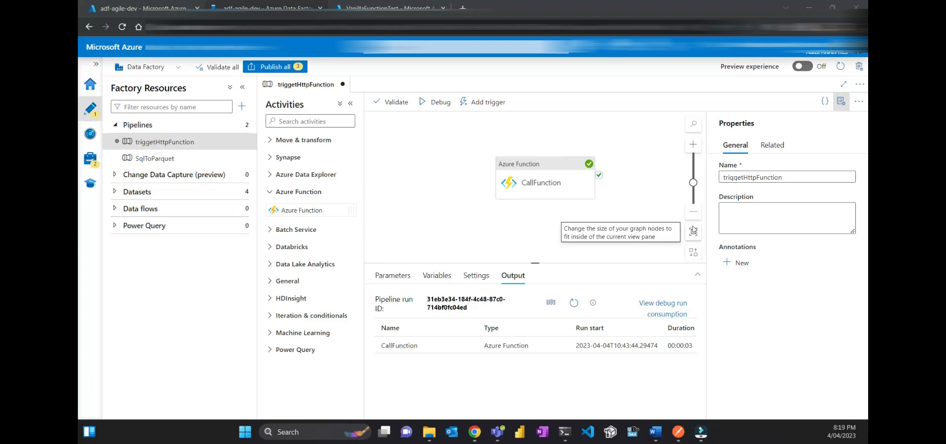
pyautogui.moveTo(705, 68)
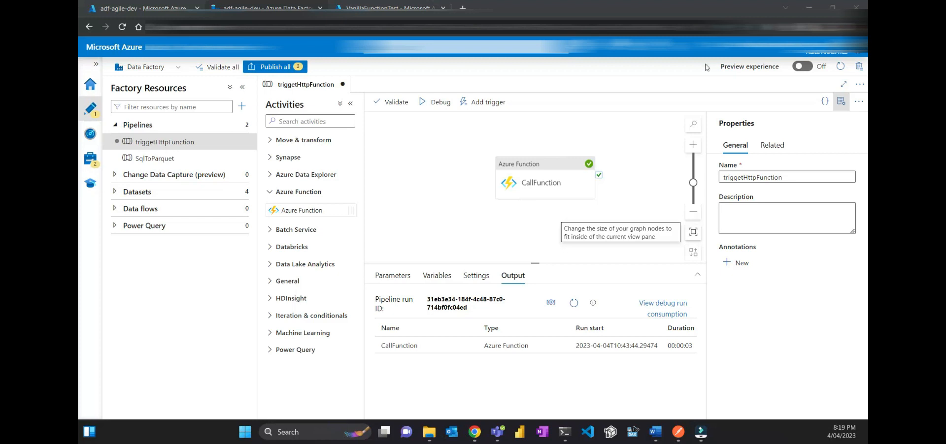
pyautogui.moveTo(679, 432)
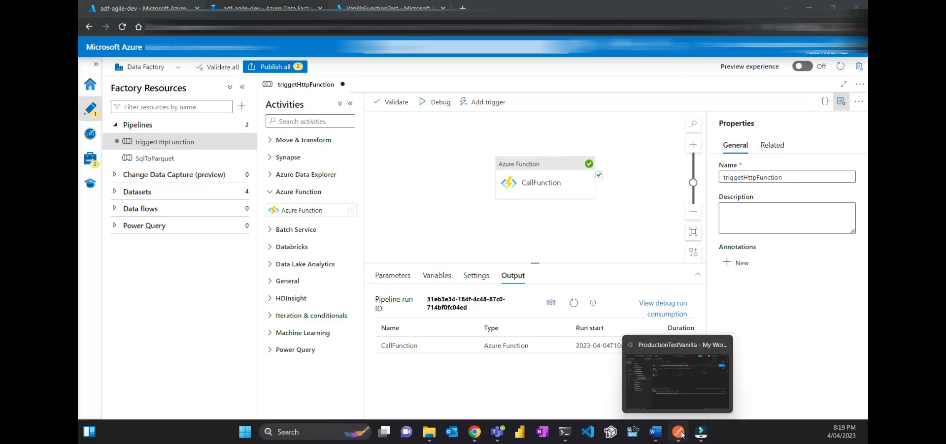
# Review the httplunch request in Postman, keeping GET as its method.
pyautogui.click(676, 374)
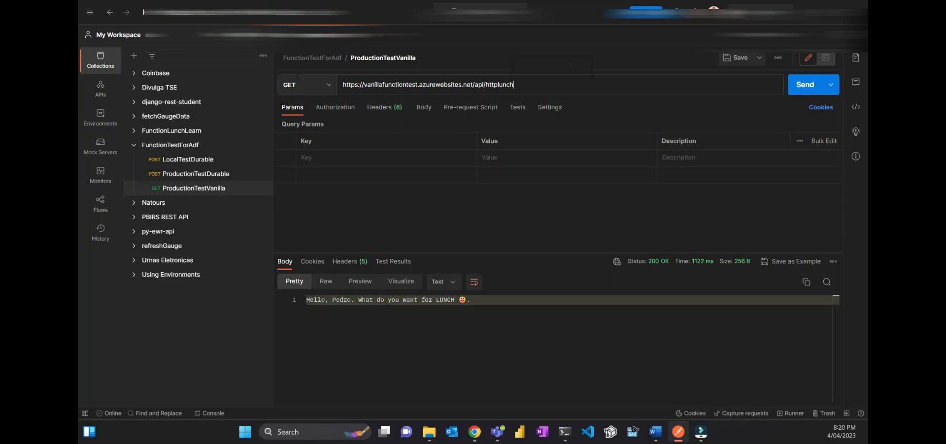
pyautogui.click(306, 85)
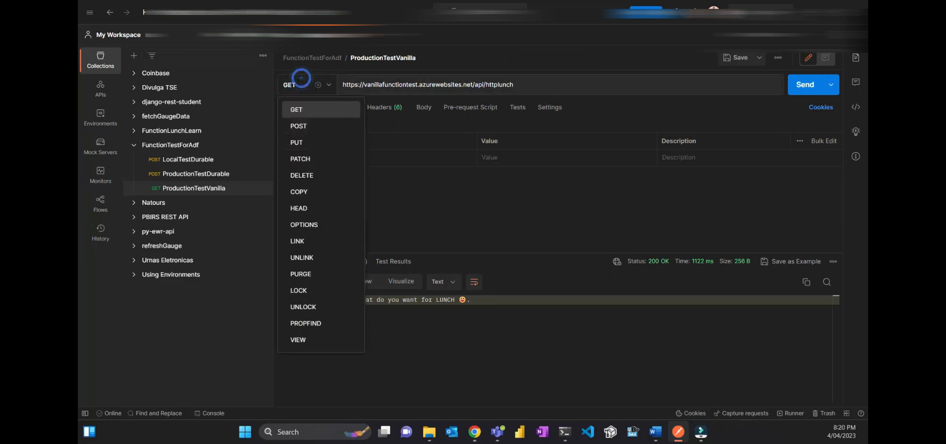
pyautogui.click(296, 110)
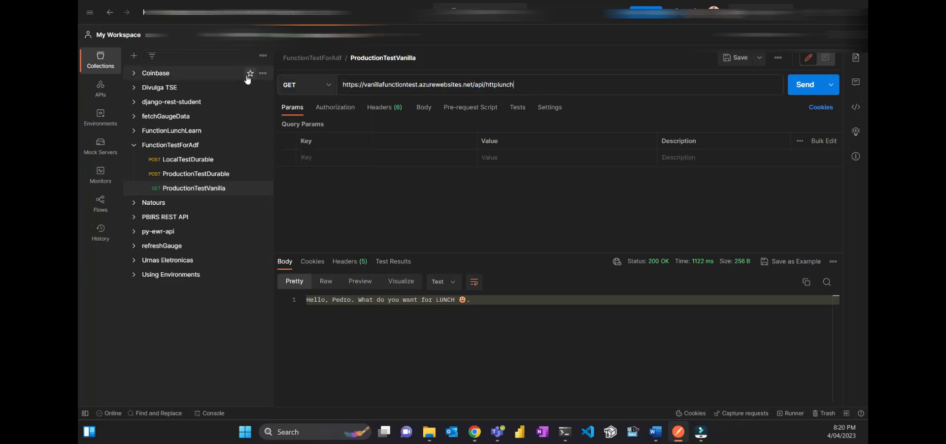
pyautogui.click(306, 84)
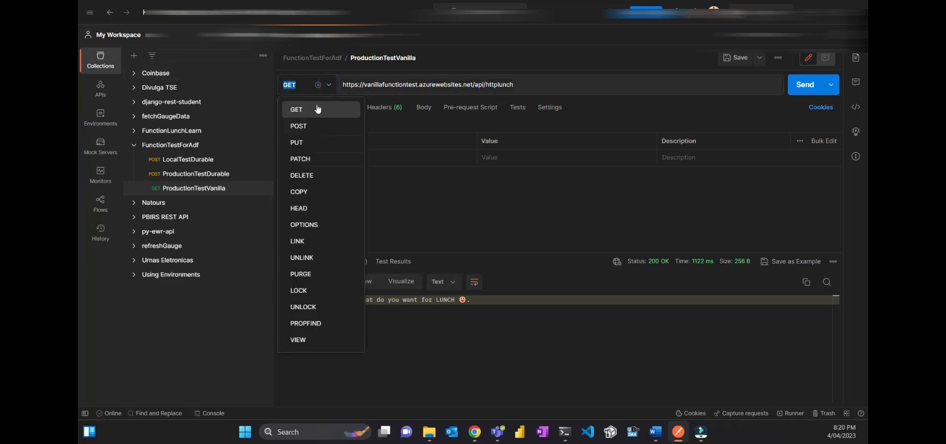
pyautogui.click(297, 109)
pyautogui.write('?')
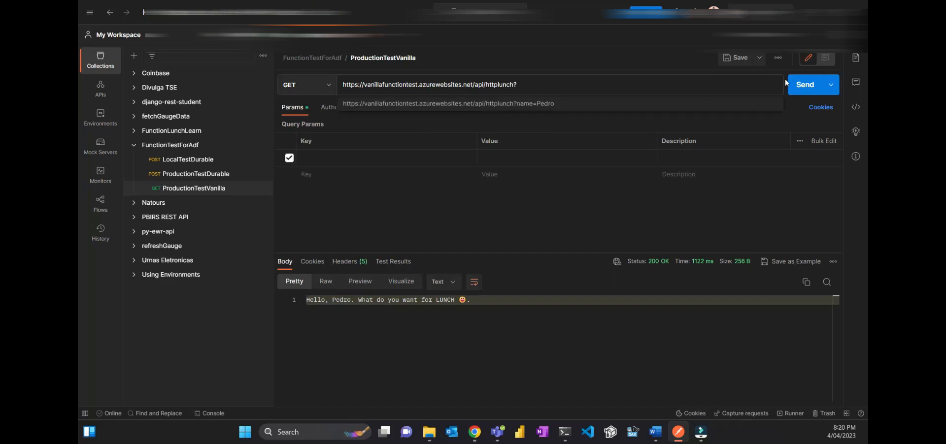
# Add a name=Pedro query parameter to the URL and resend for a 200 OK greeting.
pyautogui.write('na')
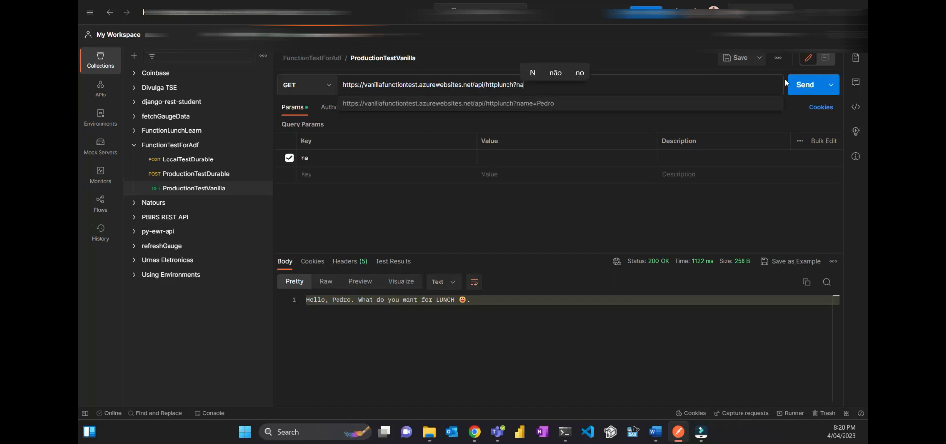
pyautogui.write('me=')
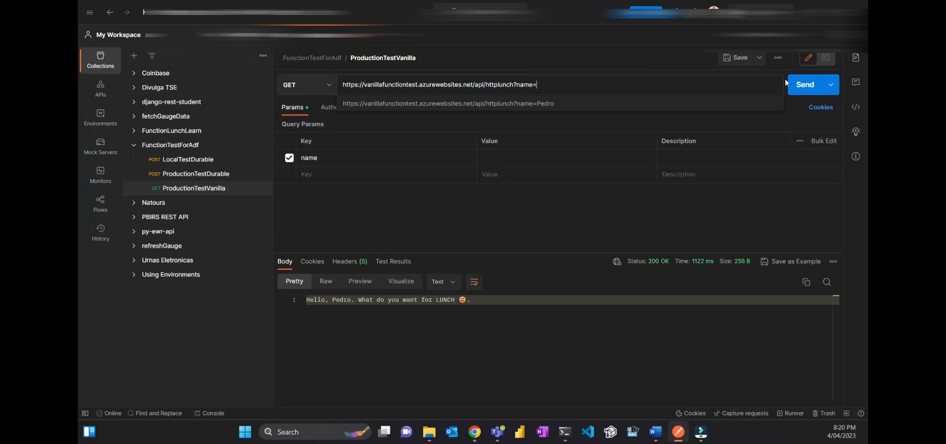
pyautogui.write('Pedr')
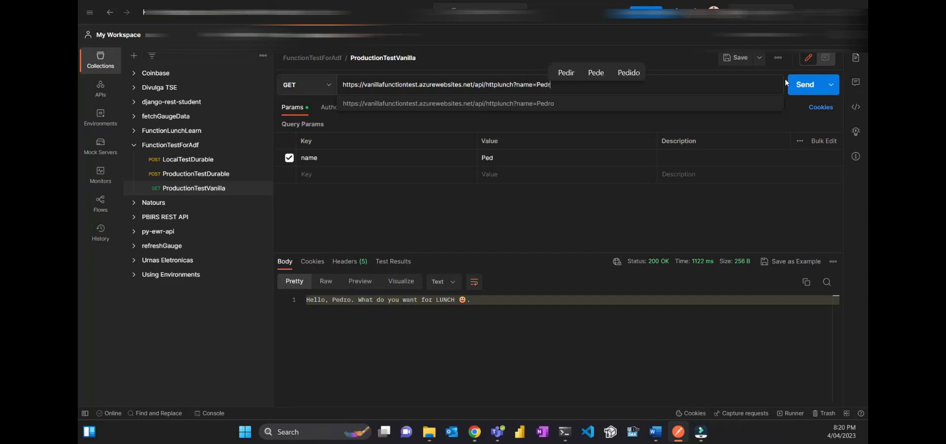
pyautogui.write('o')
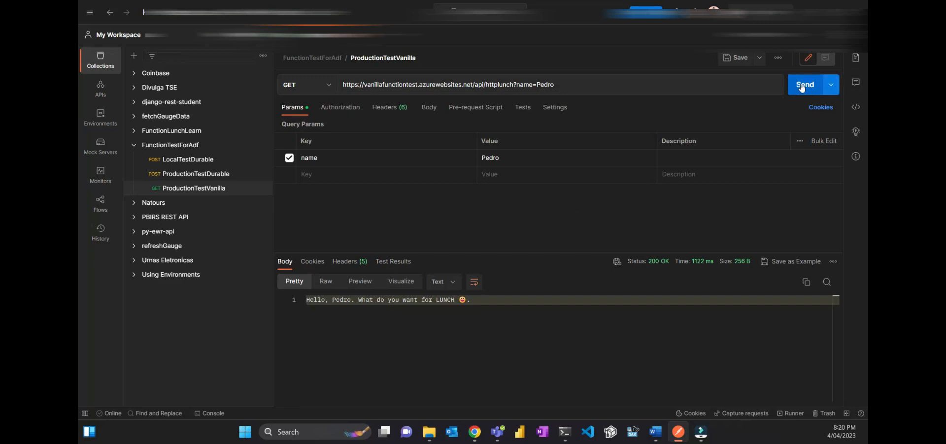
pyautogui.click(804, 85)
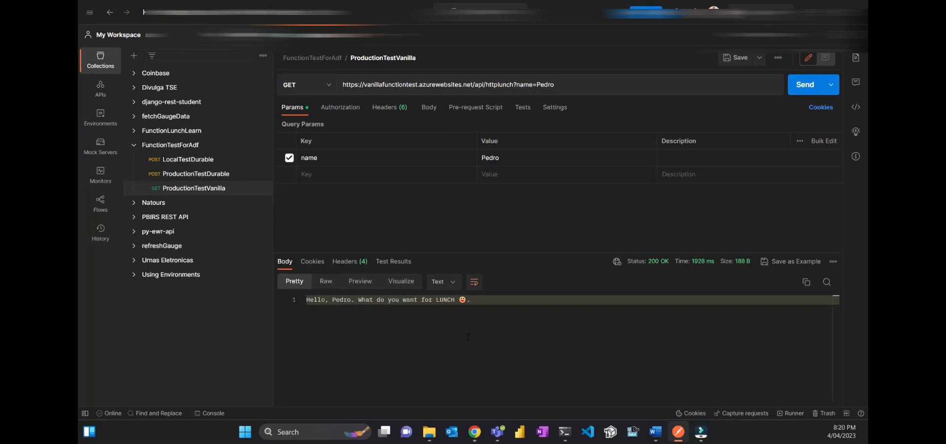
pyautogui.click(471, 299)
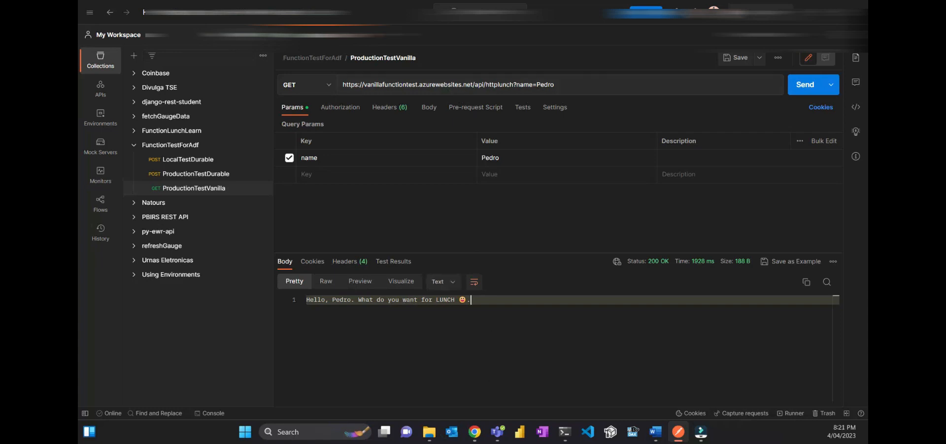
pyautogui.moveTo(77, 306)
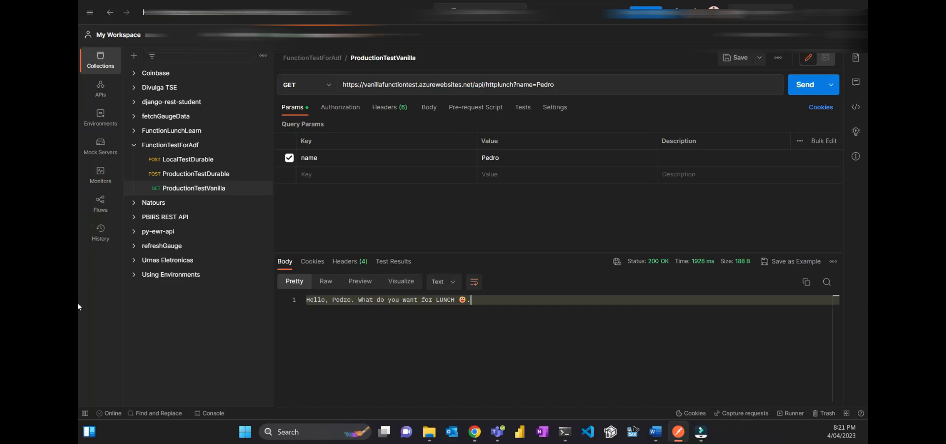
pyautogui.moveTo(718, 439)
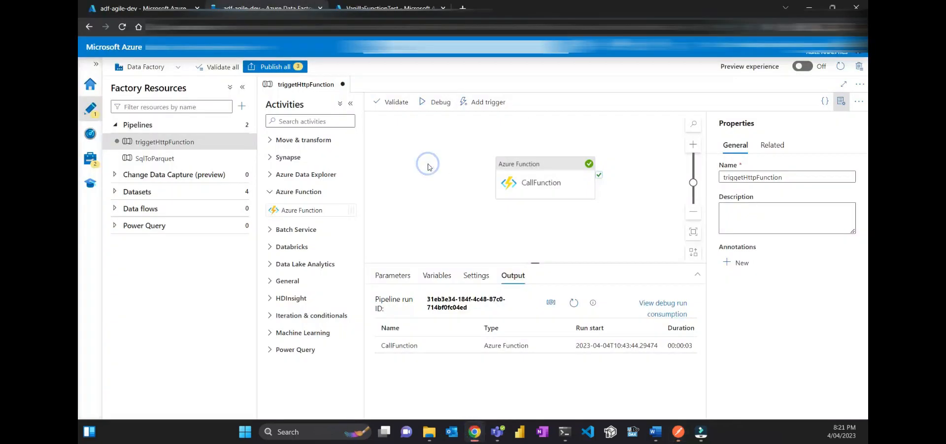
pyautogui.moveTo(571, 304)
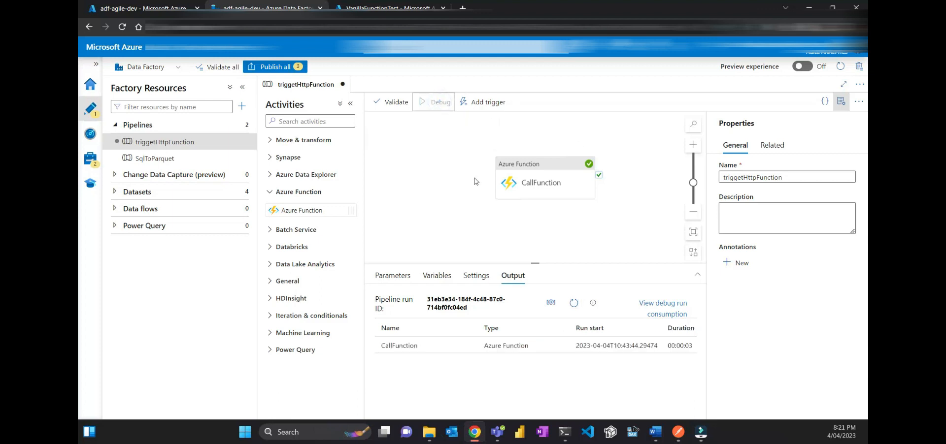
# Debug-run the triggetHttpFunction pipeline so CallFunction succeeds with a new run ID.
pyautogui.click(439, 101)
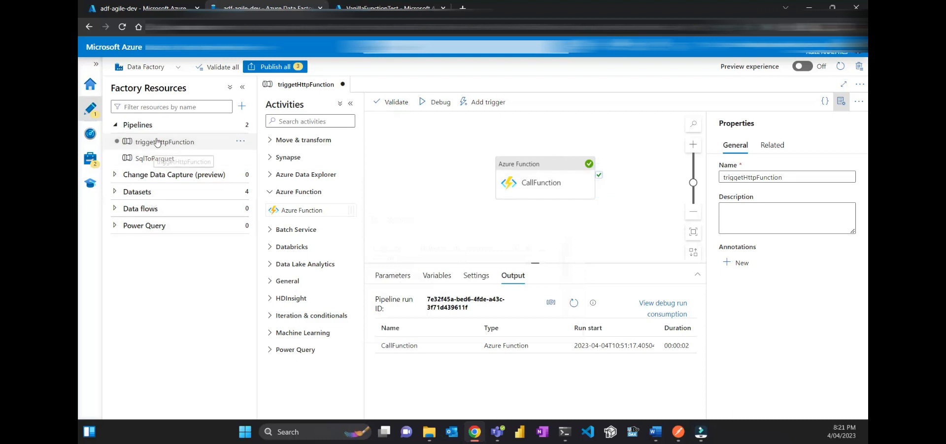
pyautogui.moveTo(464, 168)
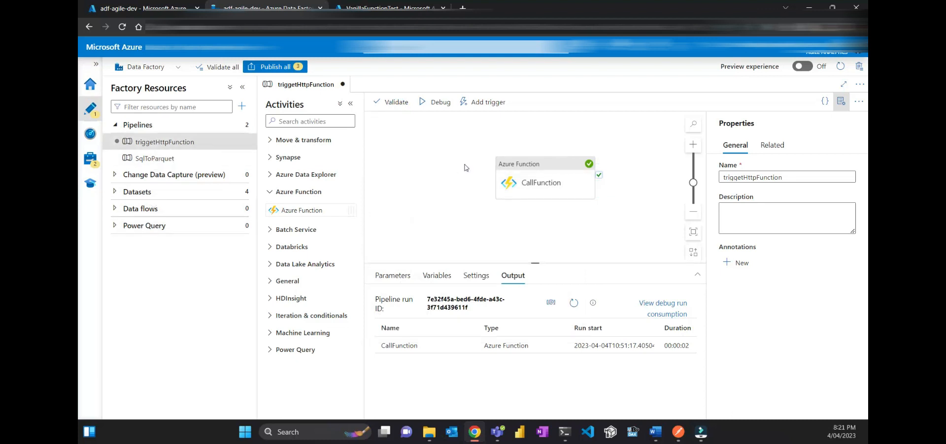
pyautogui.moveTo(443, 171)
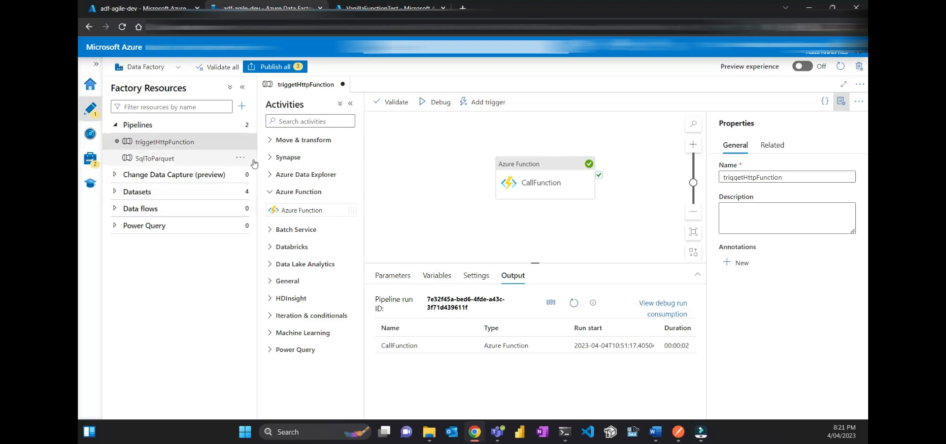
pyautogui.moveTo(244, 145)
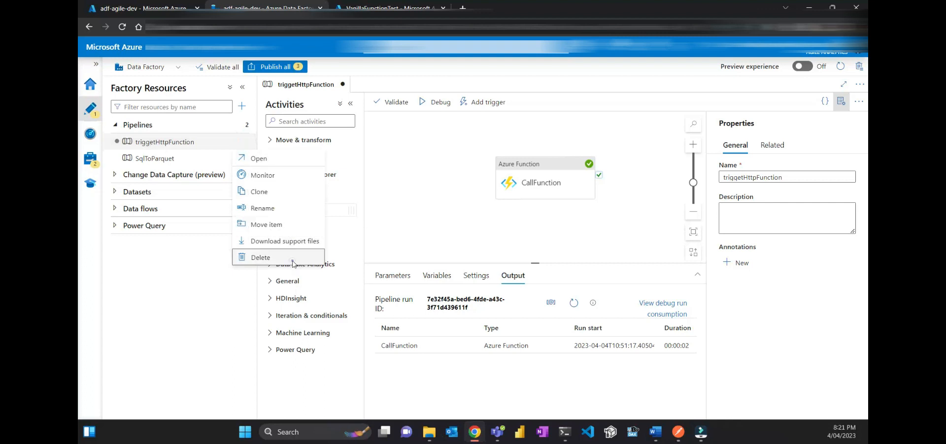
# Delete the triggetHttpFunction pipeline and the lsAzureFunction linked service, leaving only SqlToParquet.
pyautogui.click(260, 257)
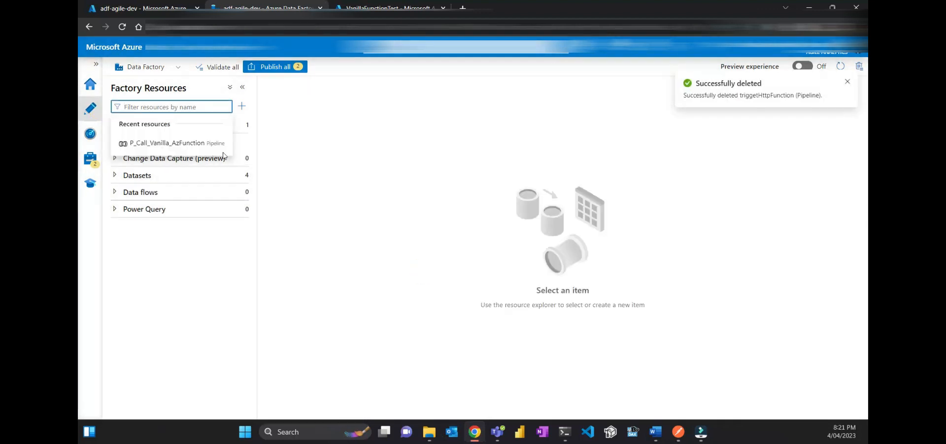
pyautogui.click(89, 159)
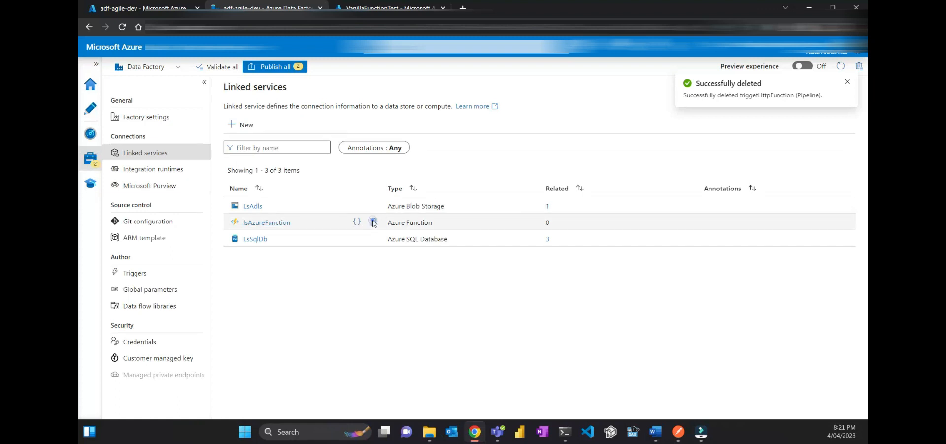
pyautogui.click(372, 222)
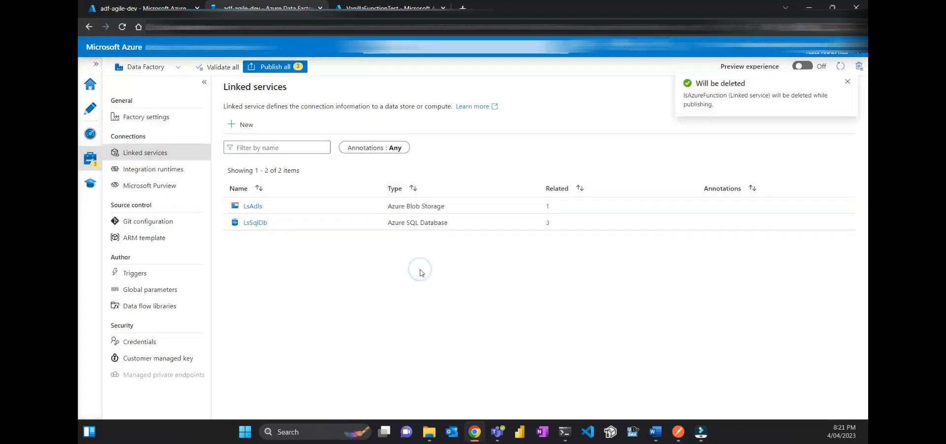
pyautogui.click(89, 110)
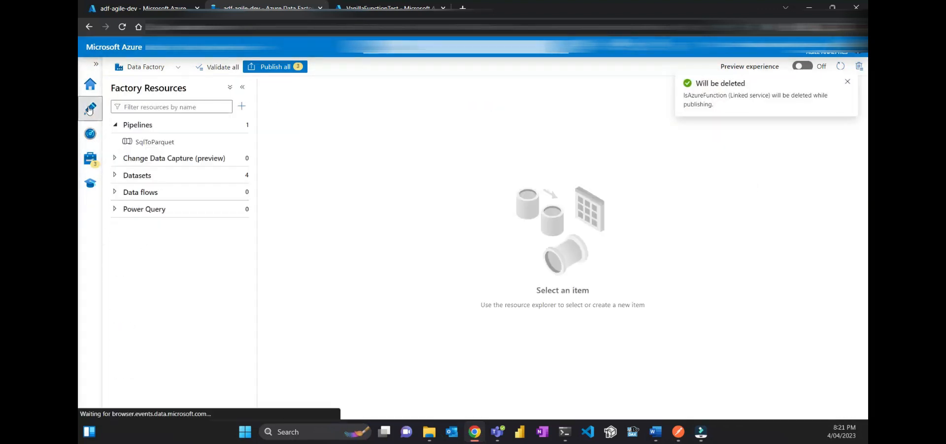
# Create a new pipeline and name it TriggerFunctionHttp.
pyautogui.click(241, 106)
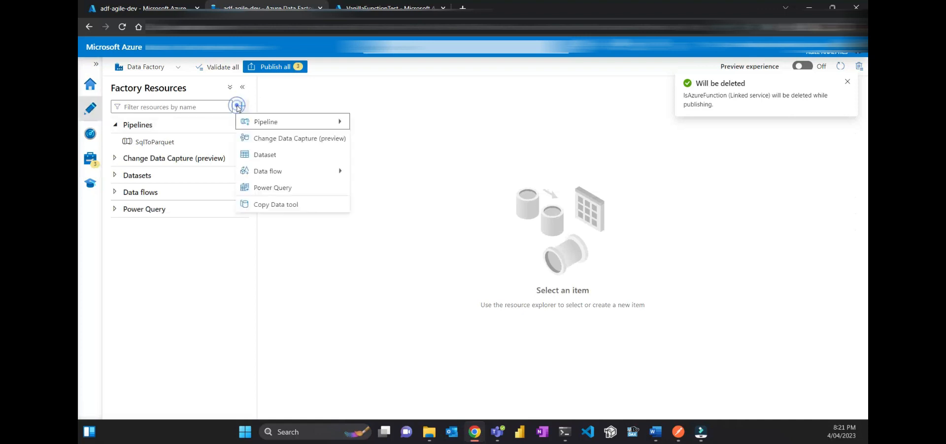
pyautogui.click(265, 121)
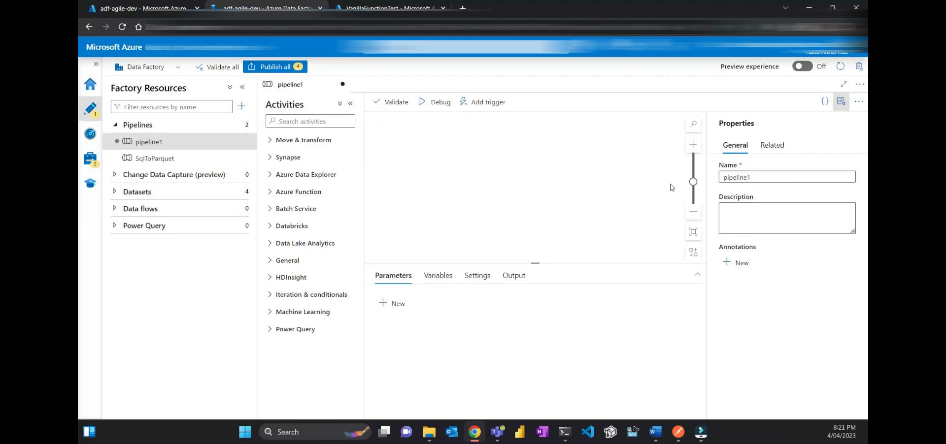
pyautogui.moveTo(858, 83)
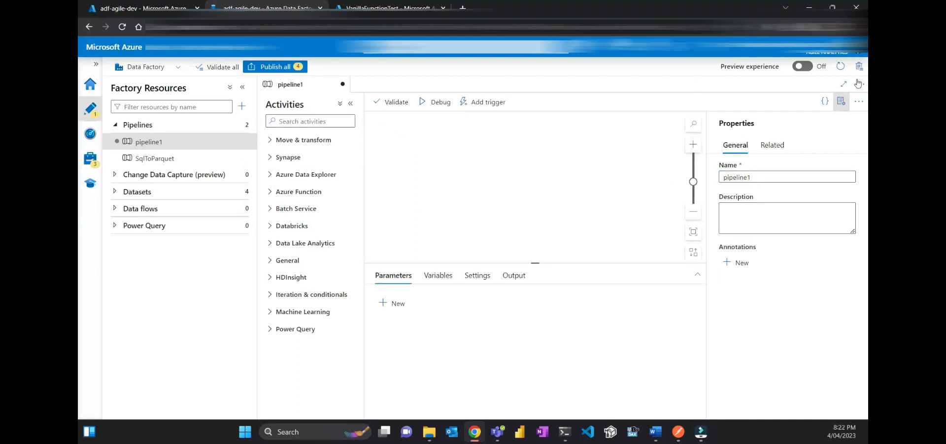
pyautogui.click(786, 177)
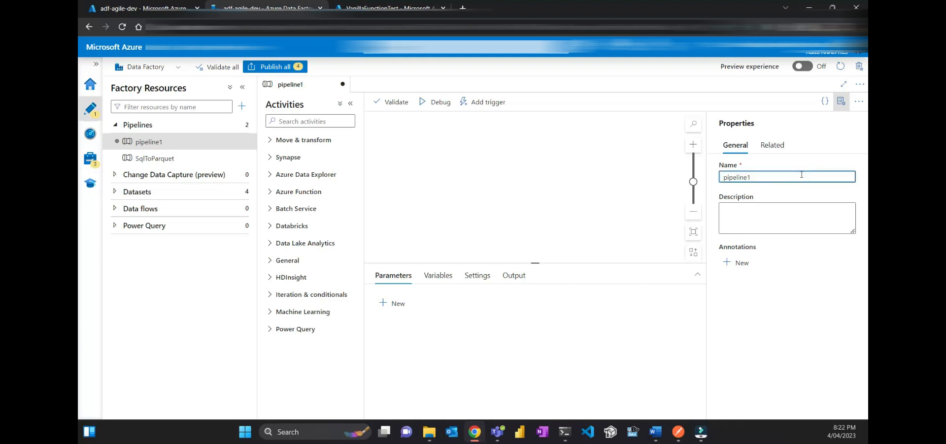
pyautogui.write('T')
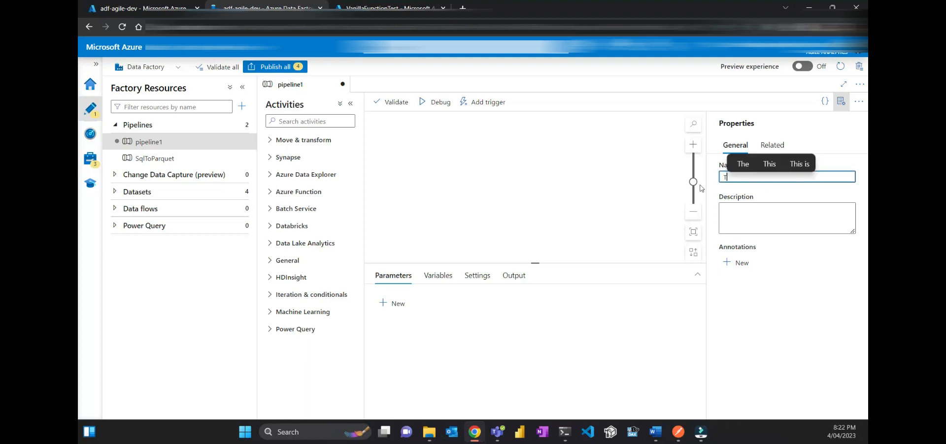
pyautogui.write('riggerFunctionHttp')
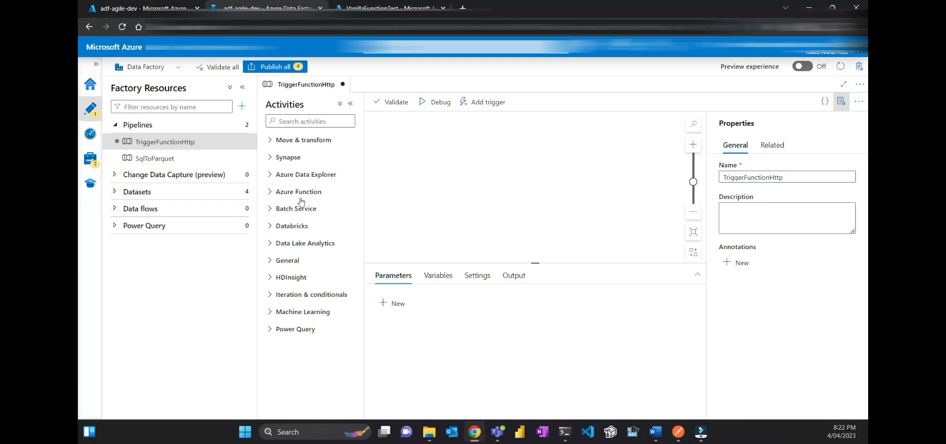
# Add an Azure Function activity and rename it CallFunction.
pyautogui.click(299, 192)
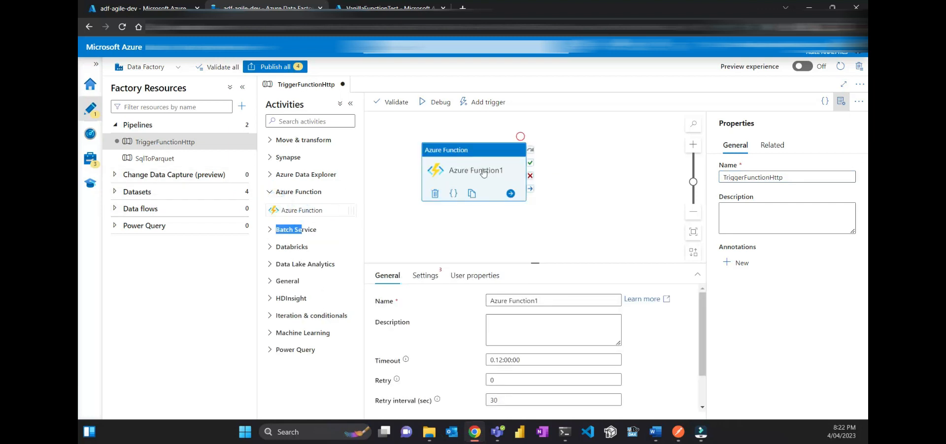
pyautogui.moveTo(495, 234)
pyautogui.write('C')
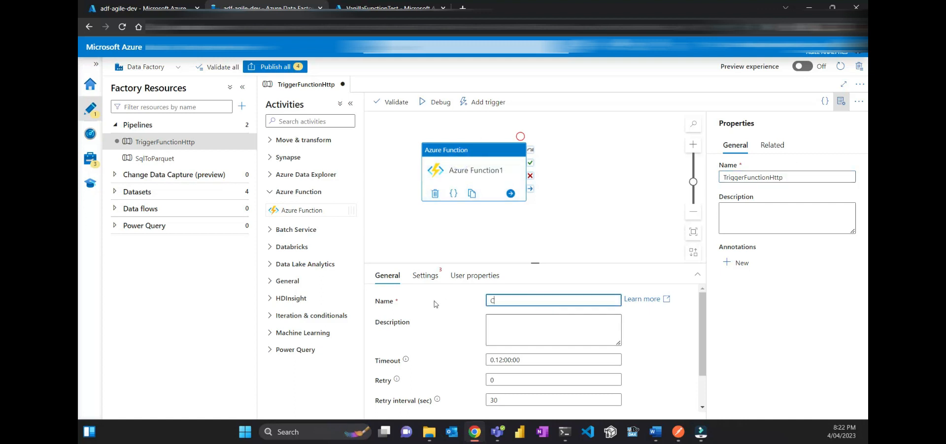
pyautogui.write('allF')
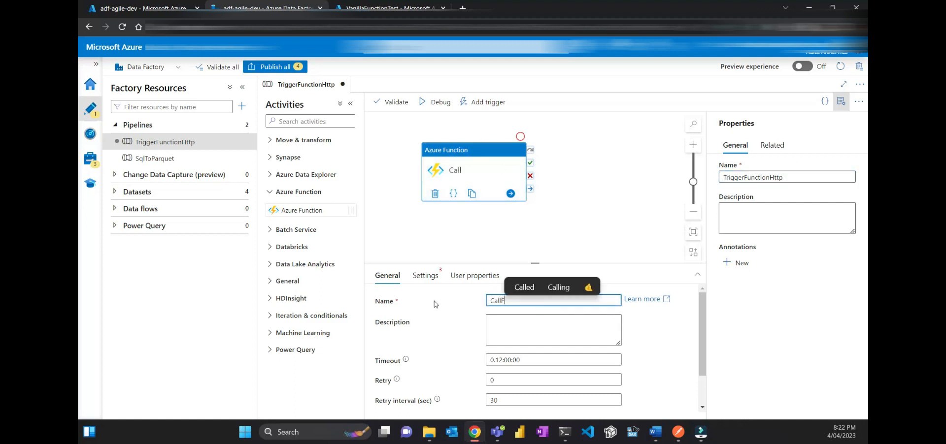
pyautogui.write('unction')
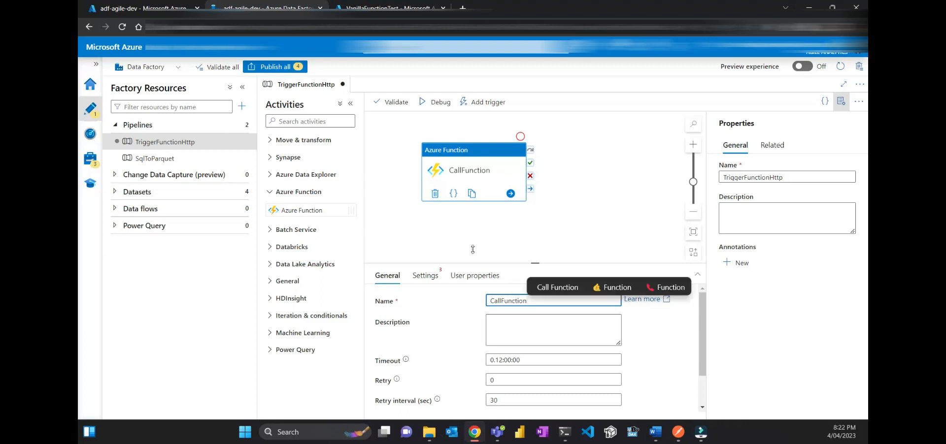
pyautogui.click(425, 276)
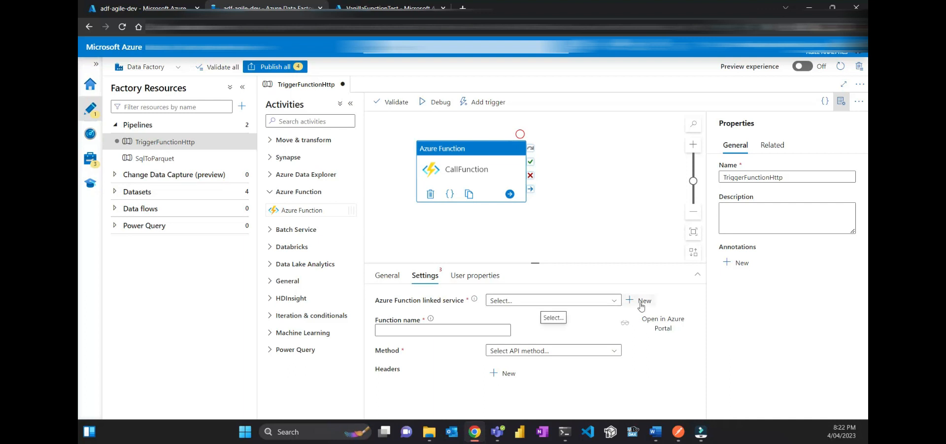
# Start a new Azure Function linked service named lsFunctionAzure.
pyautogui.click(644, 300)
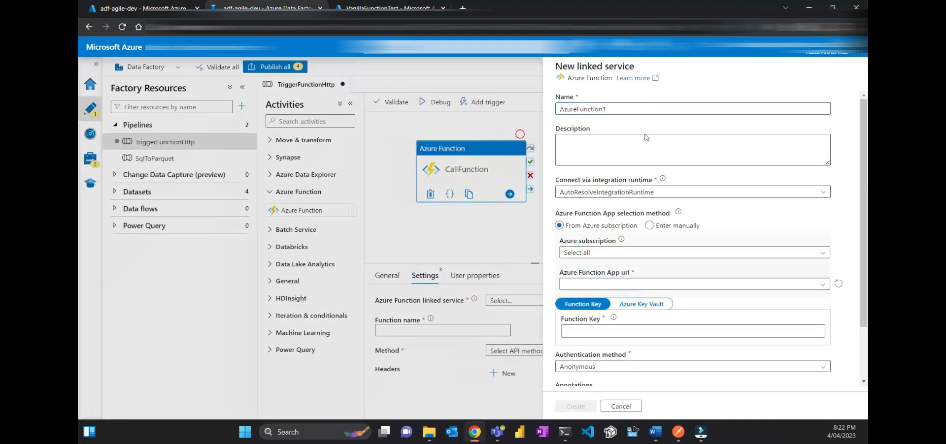
pyautogui.tripleClick(691, 110)
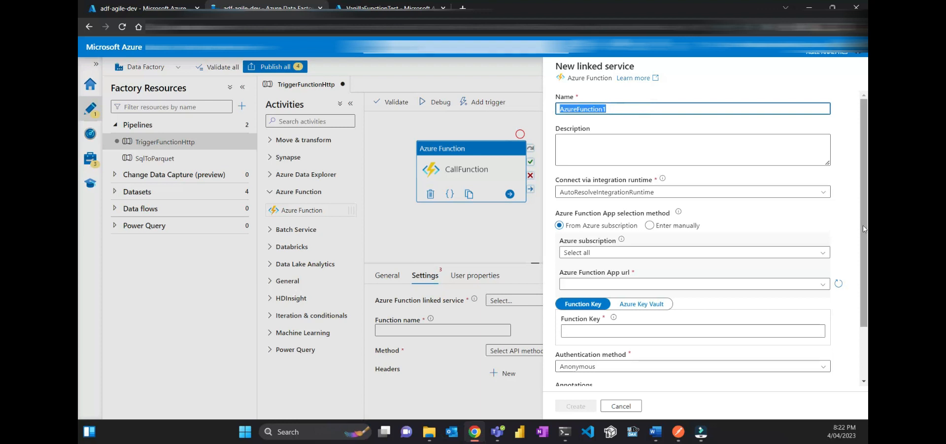
pyautogui.moveTo(849, 200)
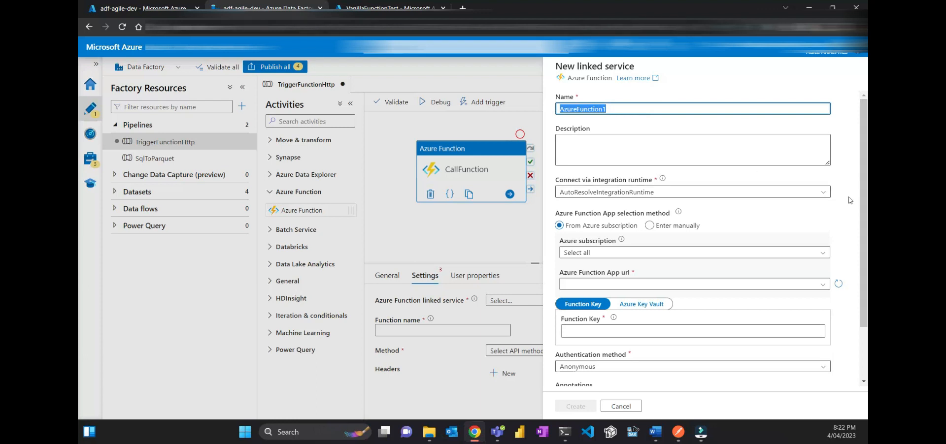
pyautogui.write('ls')
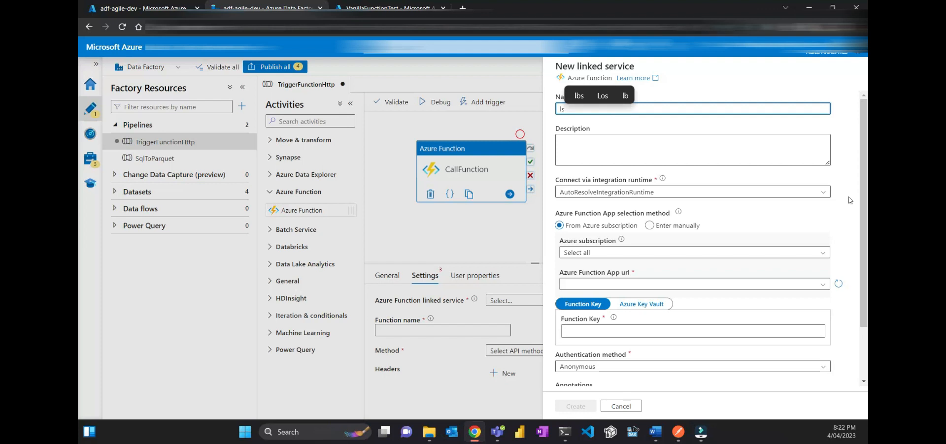
pyautogui.write('FunctionAzure')
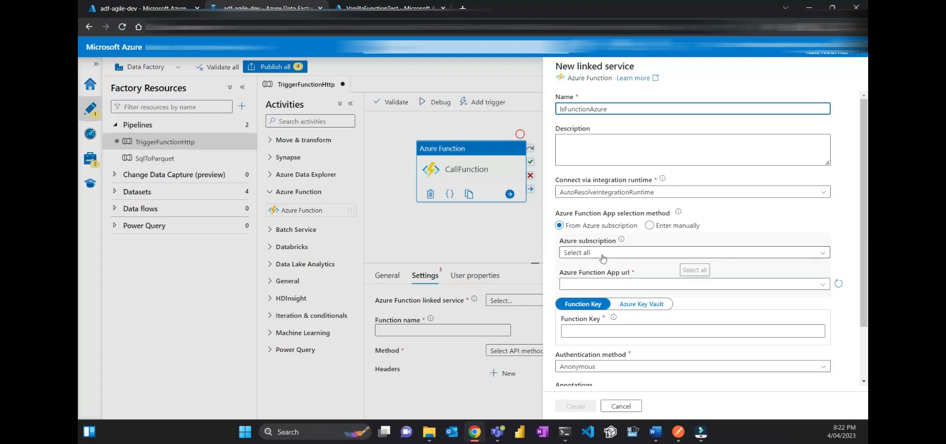
# Point it at the sponsorship subscription's VanillaFunctionTest function app.
pyautogui.click(691, 253)
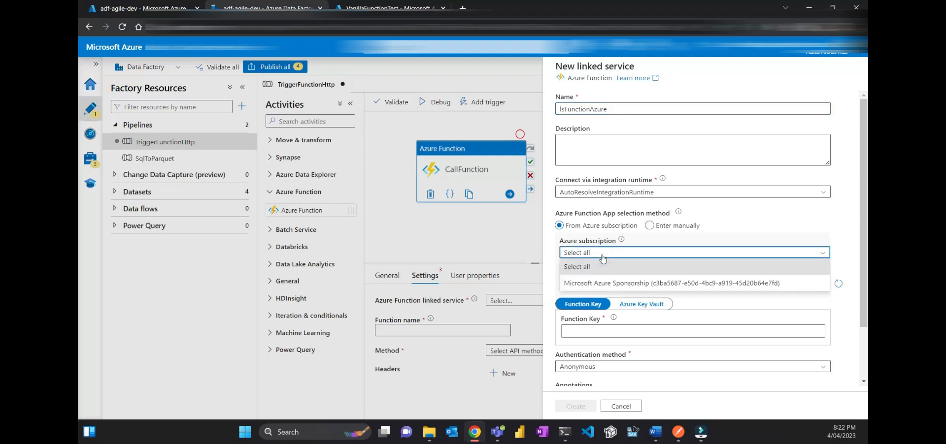
pyautogui.click(669, 283)
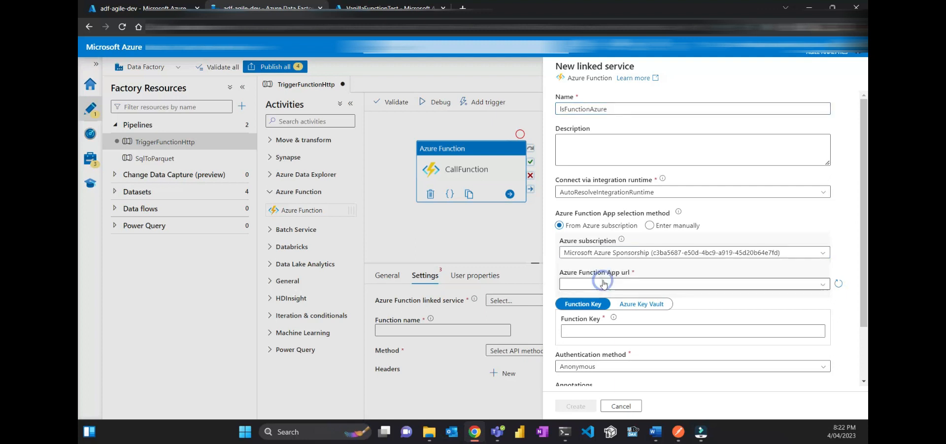
pyautogui.moveTo(740, 287)
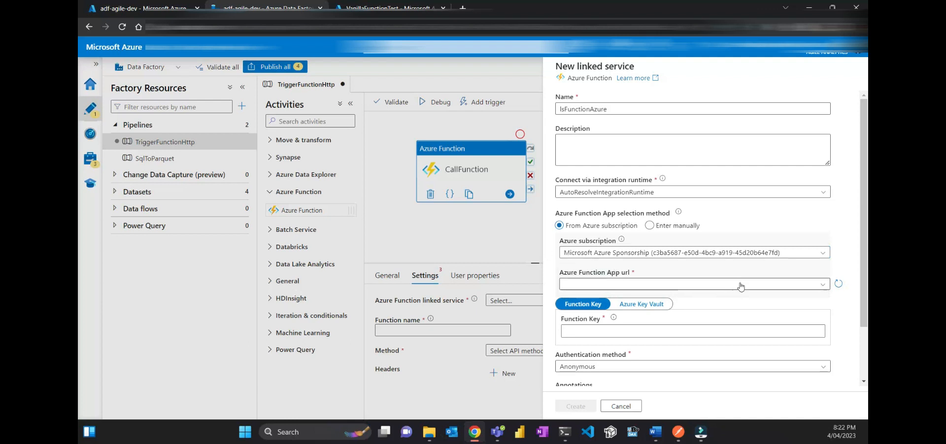
pyautogui.click(691, 284)
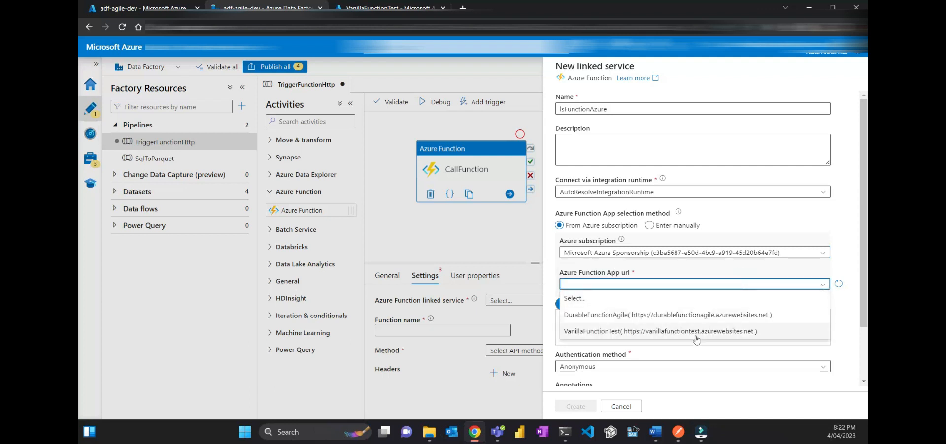
pyautogui.click(657, 330)
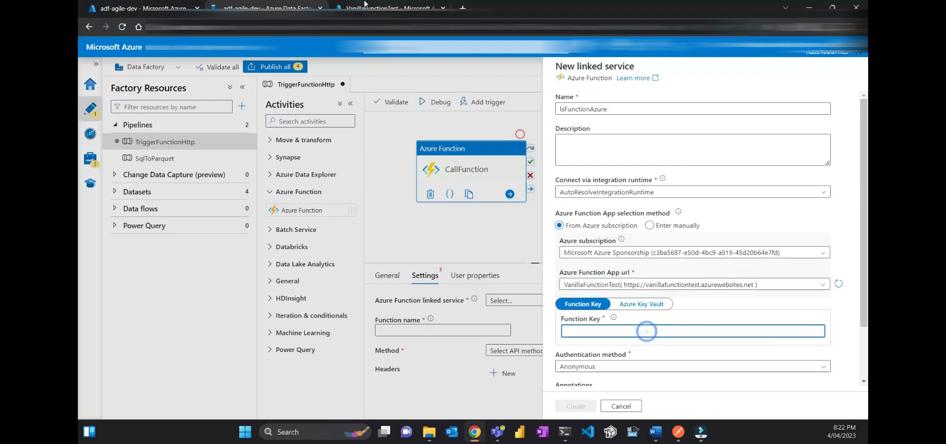
pyautogui.click(389, 8)
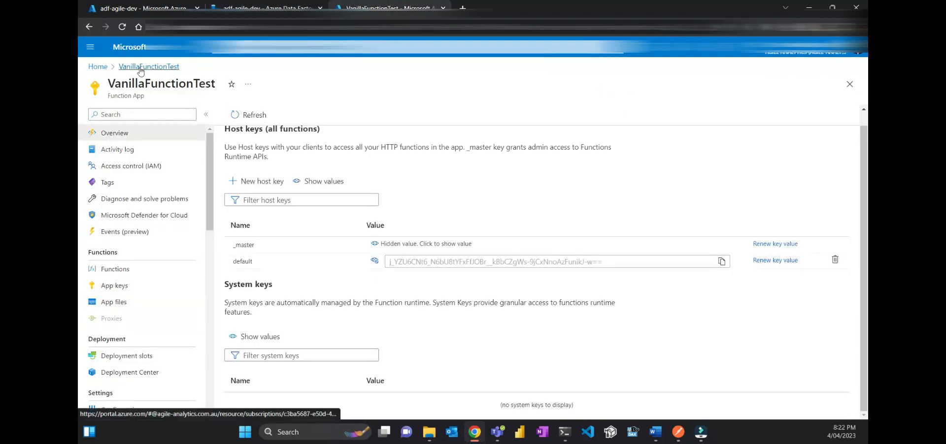
# Reveal and copy the VanillaFunctionTest app's default host key for the Function Key field.
pyautogui.click(115, 285)
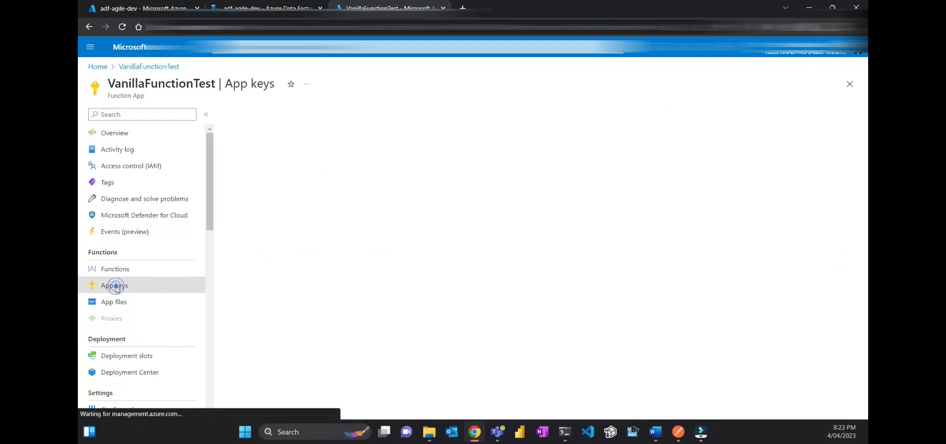
pyautogui.click(114, 285)
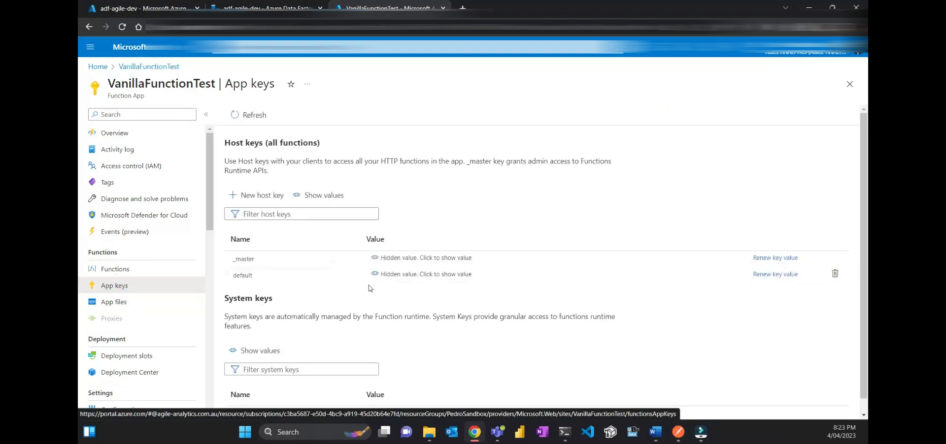
pyautogui.moveTo(235, 287)
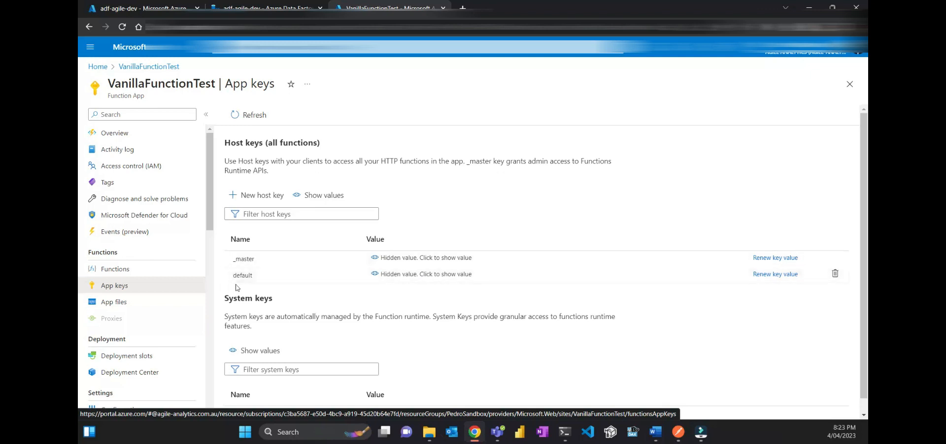
pyautogui.click(374, 274)
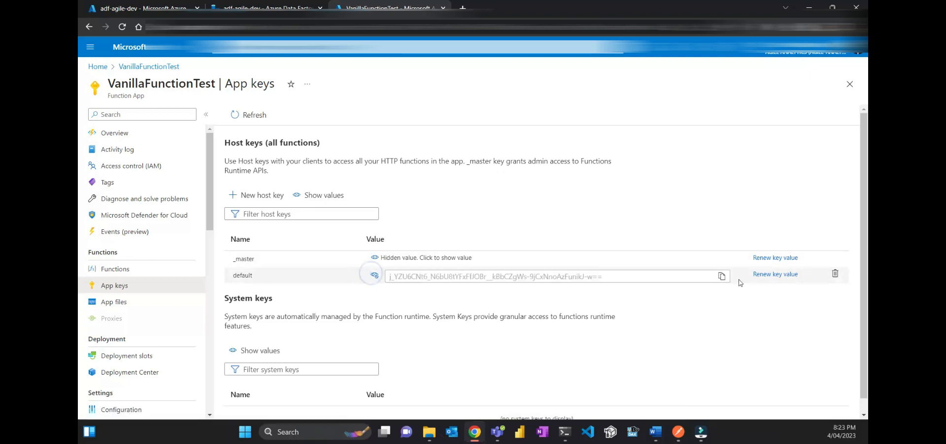
pyautogui.scroll(3)
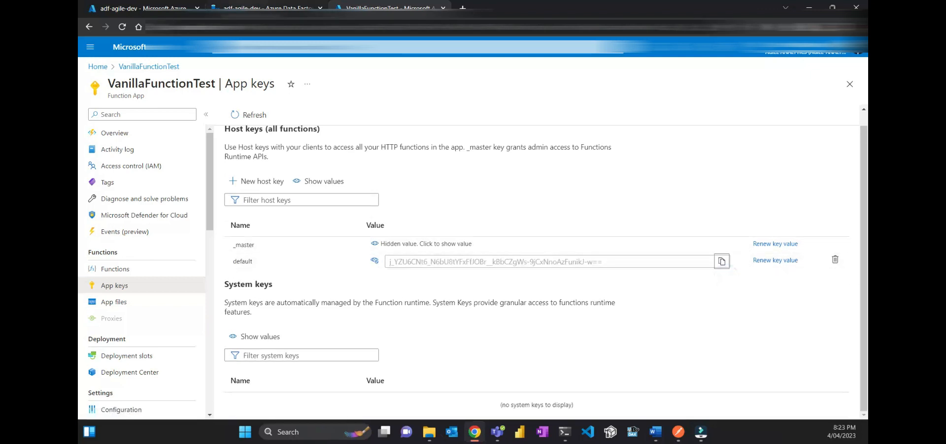
pyautogui.rightClick(693, 331)
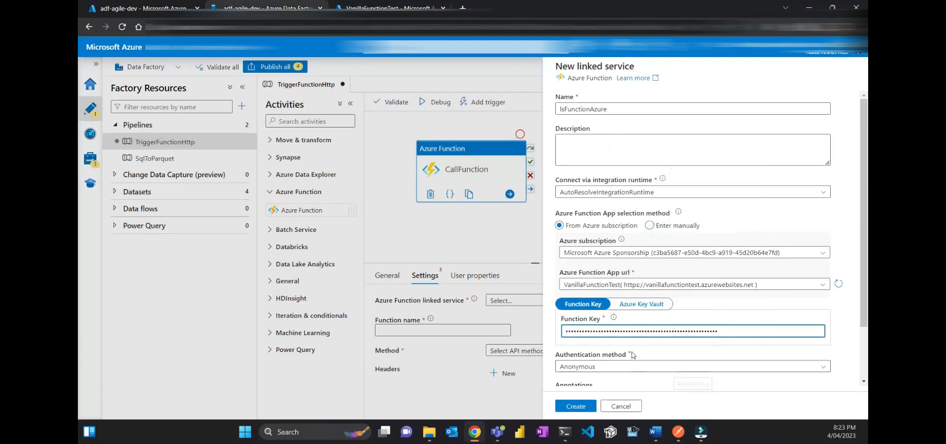
# Create the lsFunctionAzure linked service and look up the function name in Postman.
pyautogui.click(575, 405)
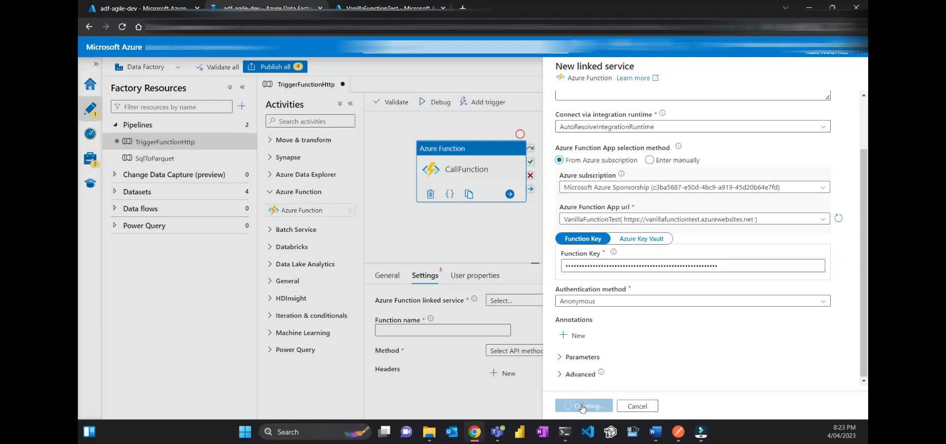
pyautogui.click(582, 406)
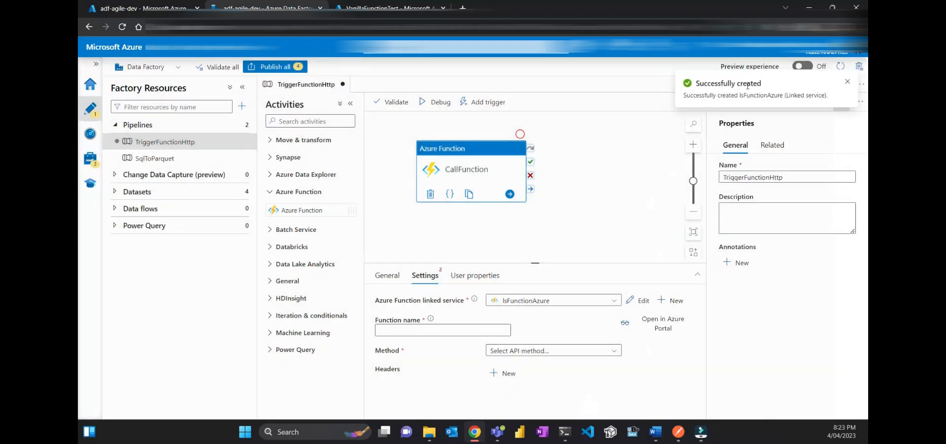
pyautogui.click(441, 330)
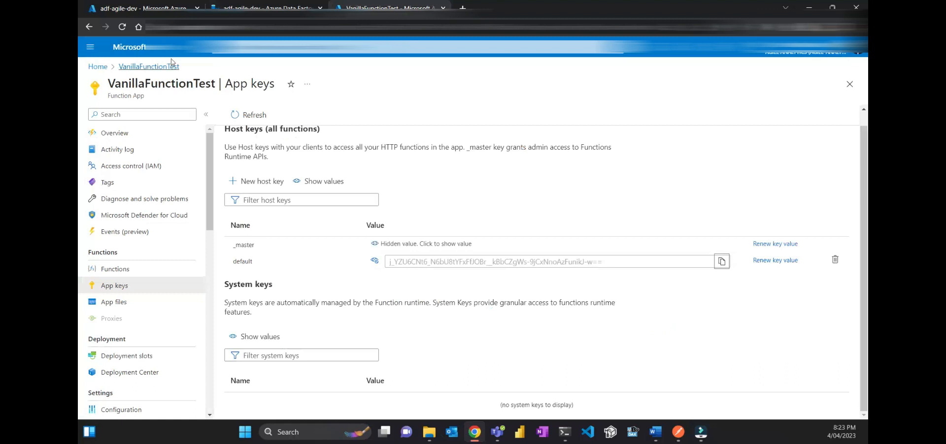
pyautogui.moveTo(351, 225)
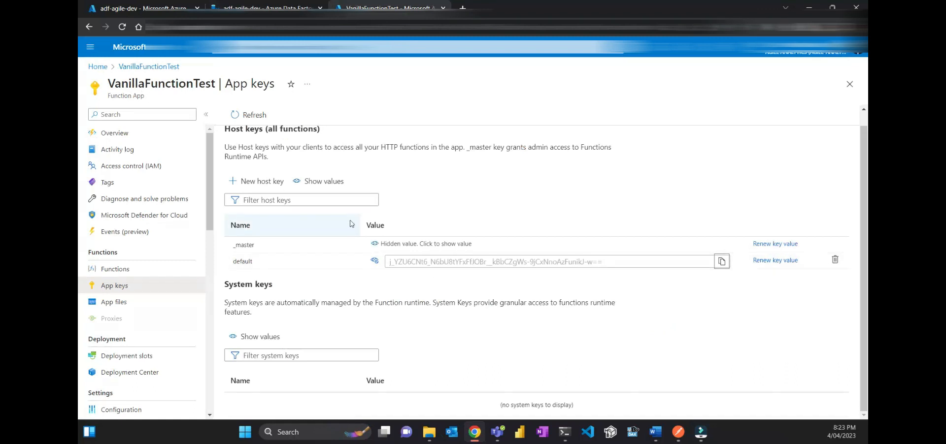
pyautogui.click(265, 7)
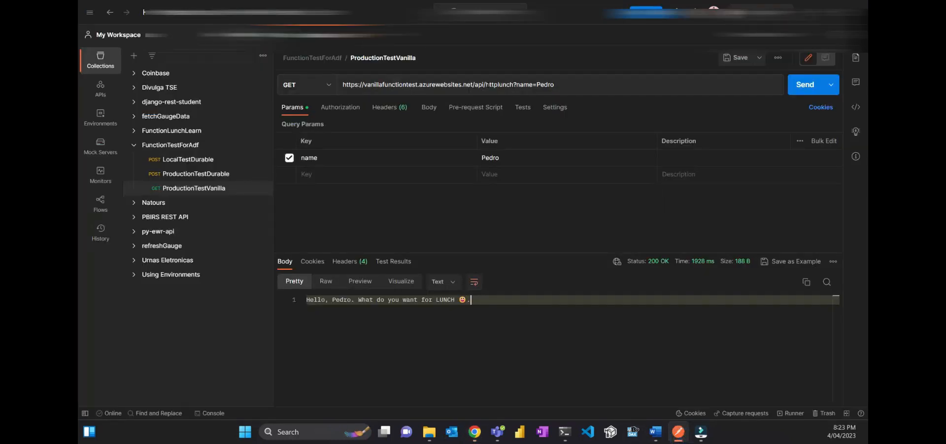
pyautogui.doubleClick(498, 85)
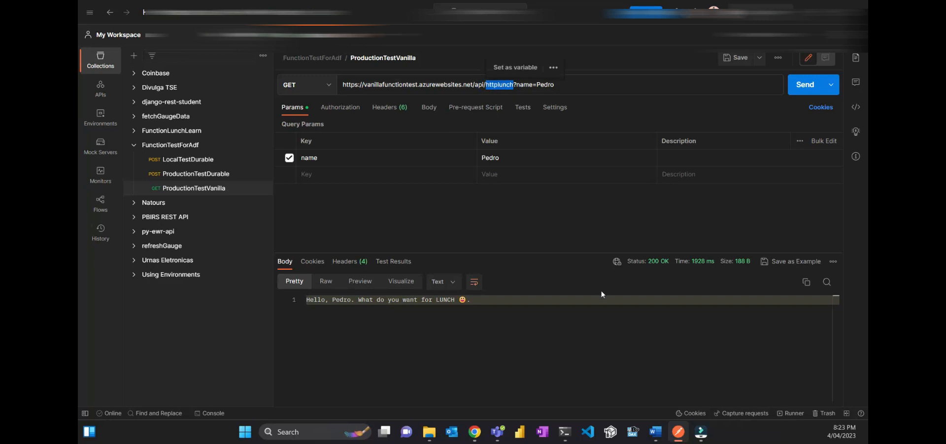
pyautogui.moveTo(506, 99)
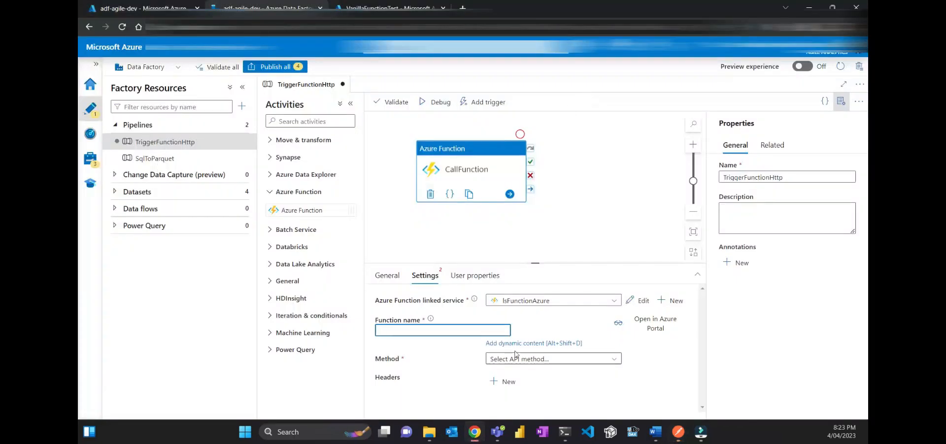
# Set the activity's function name to httplunch with method GET.
pyautogui.write('httplunch')
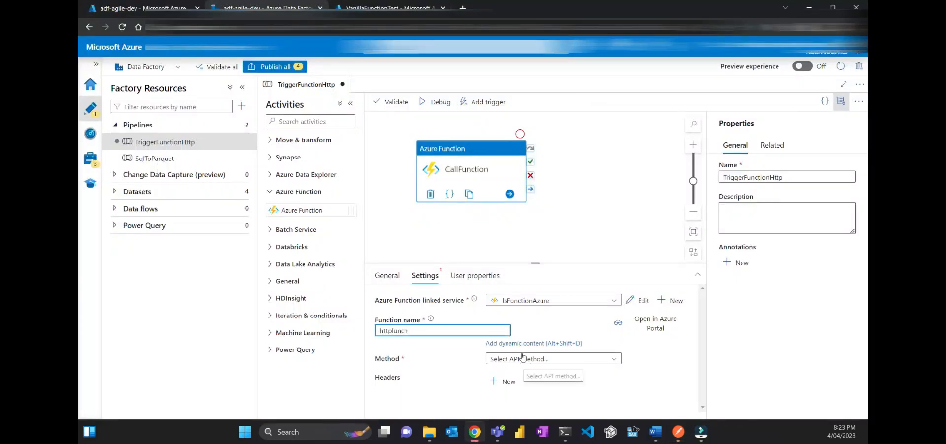
pyautogui.click(552, 358)
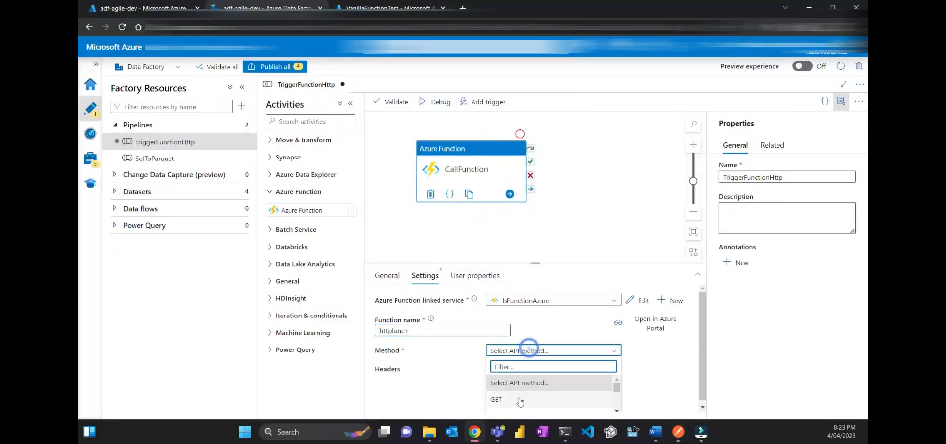
pyautogui.click(495, 399)
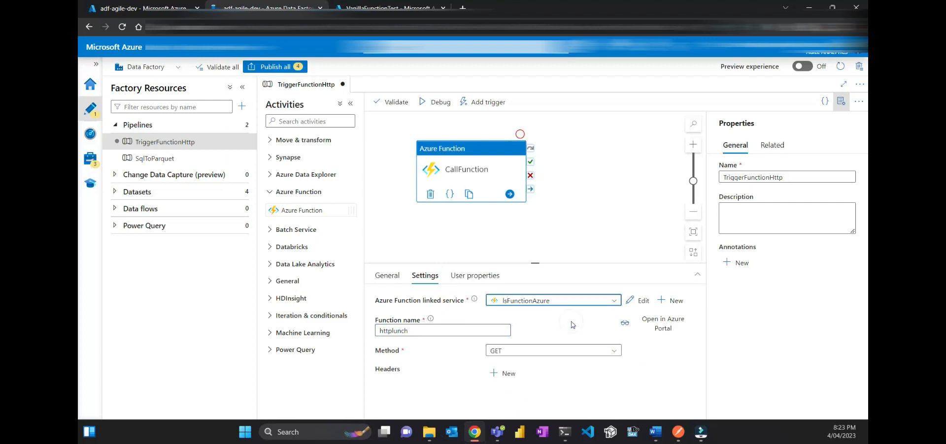
pyautogui.moveTo(435, 101)
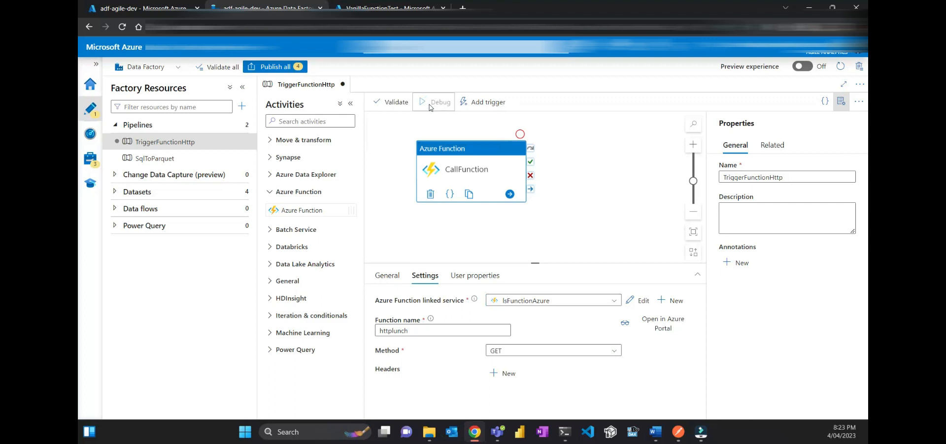
# Debug-run the pipeline and read CallFunction's output showing the function's greeting response.
pyautogui.click(439, 102)
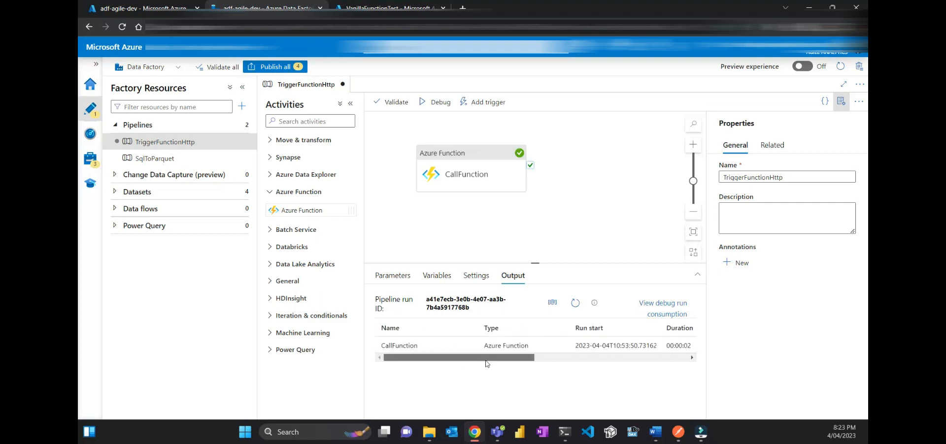
pyautogui.click(470, 343)
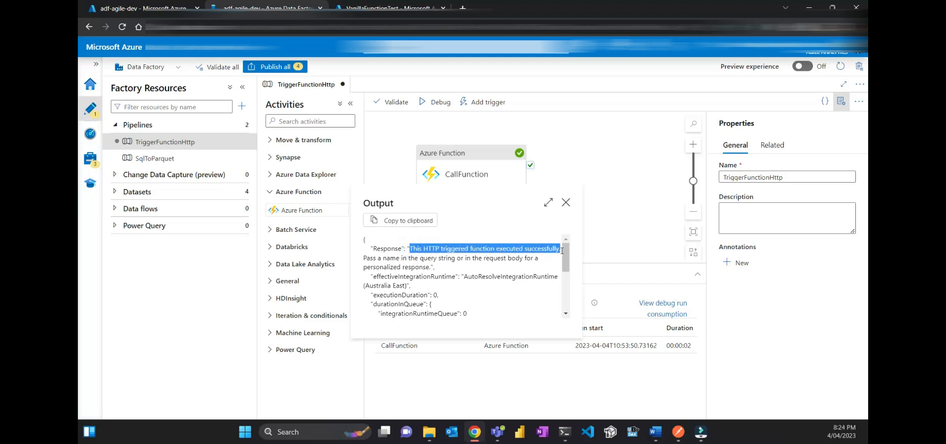
pyautogui.doubleClick(380, 258)
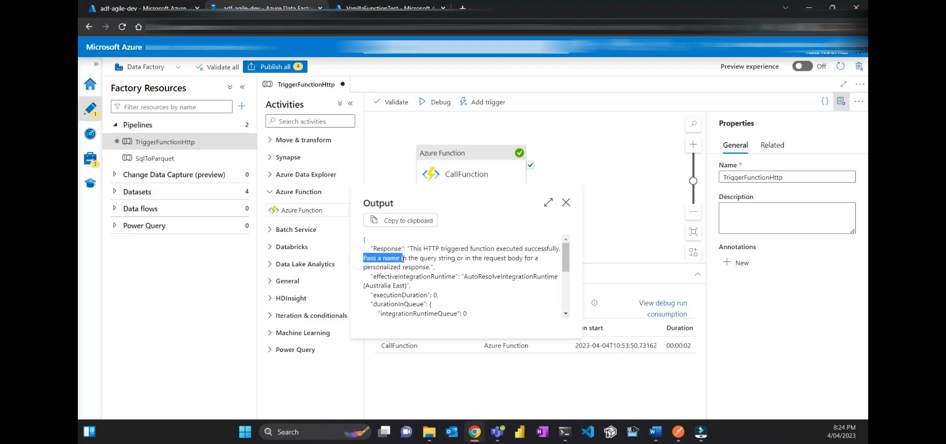
pyautogui.click(469, 258)
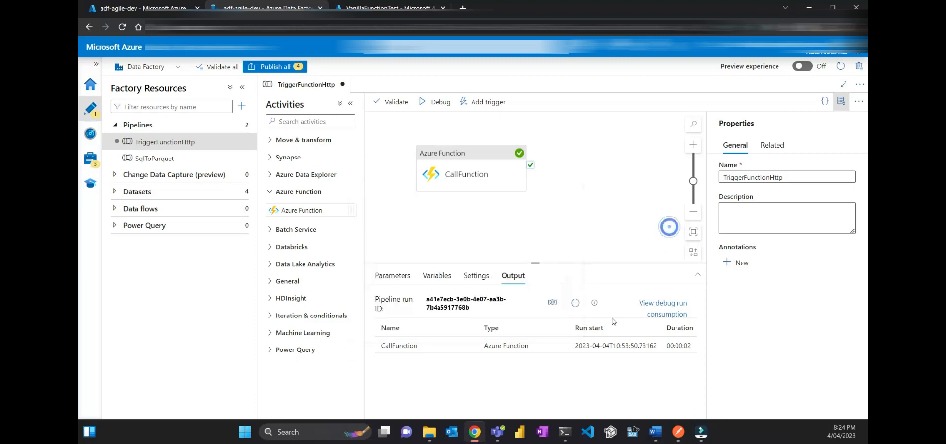
pyautogui.click(436, 276)
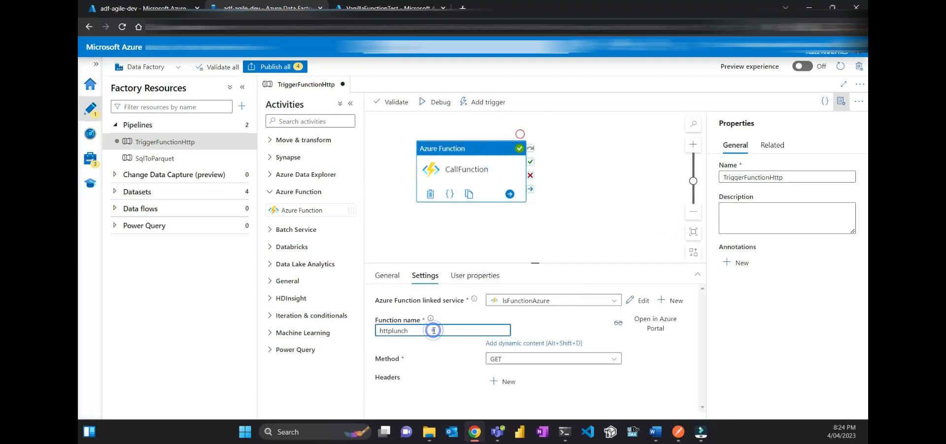
# Extend the function name to httplunch?name=John.
pyautogui.write('?')
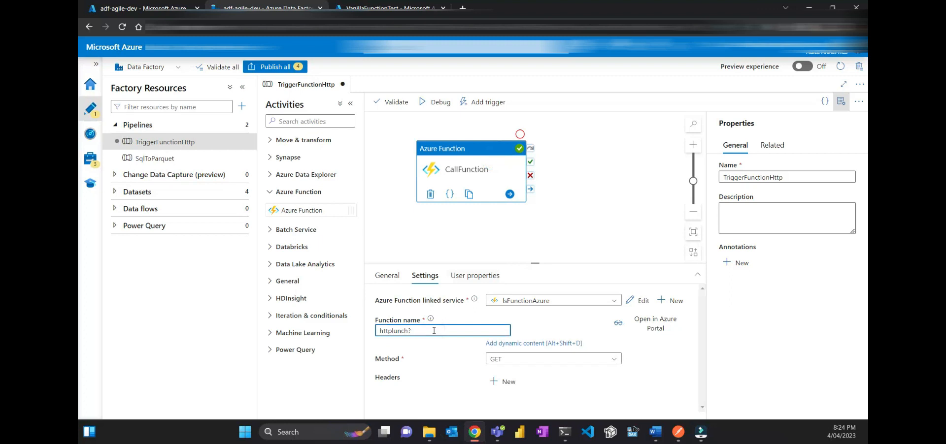
pyautogui.write('n')
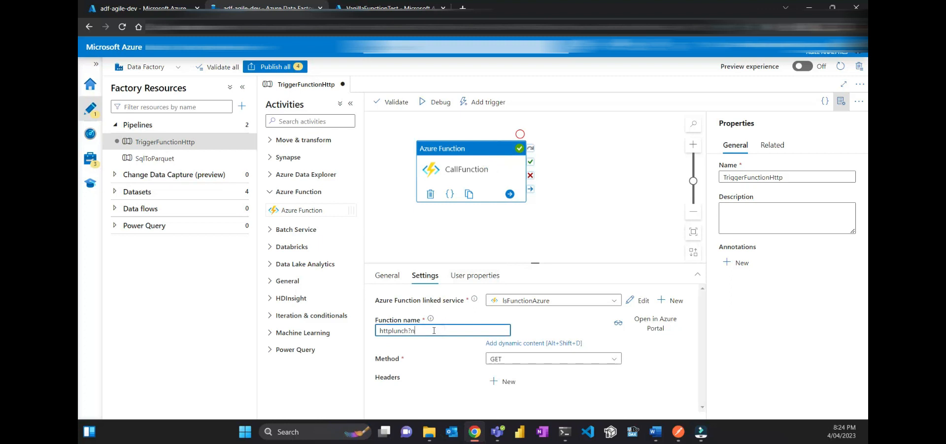
pyautogui.write('ame')
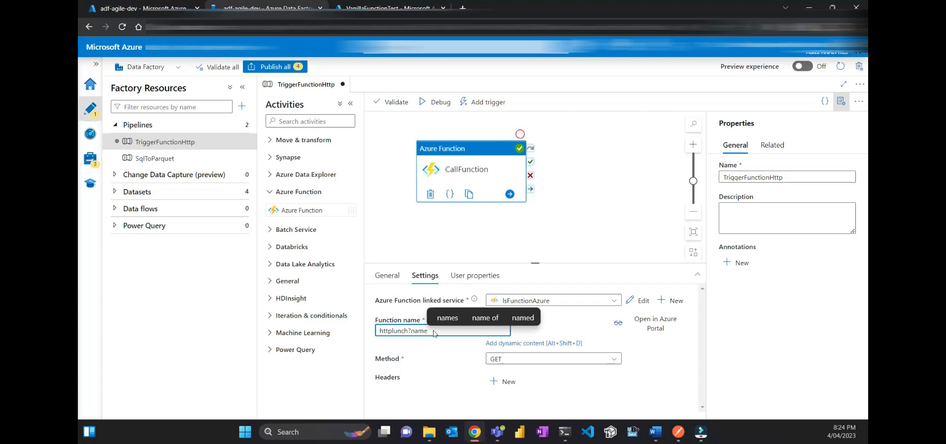
pyautogui.write('=Pedir')
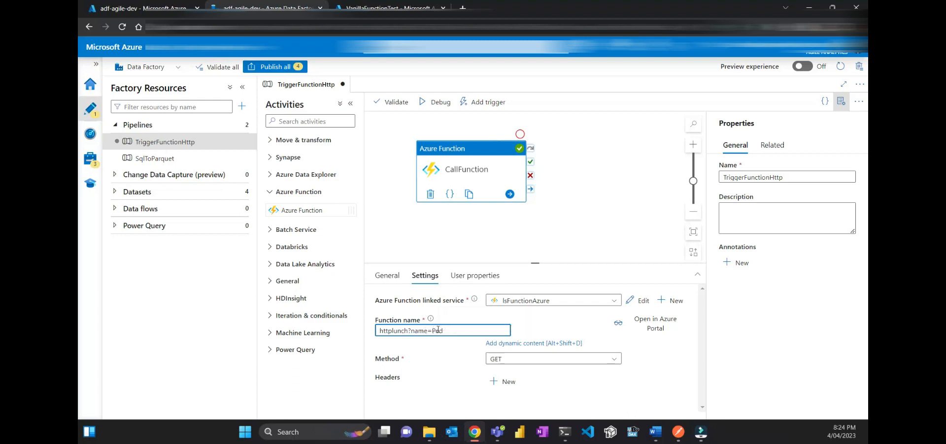
pyautogui.write('John')
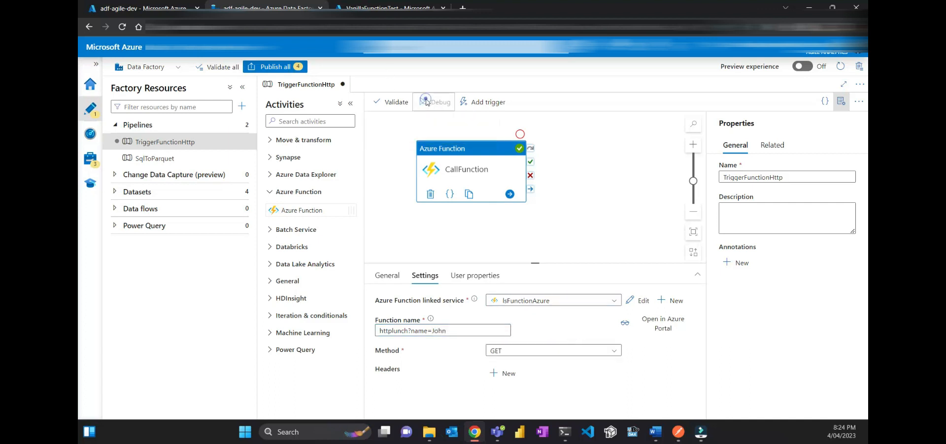
# Debug-run again, check the input and refresh until CallFunction succeeds in two seconds.
pyautogui.click(433, 101)
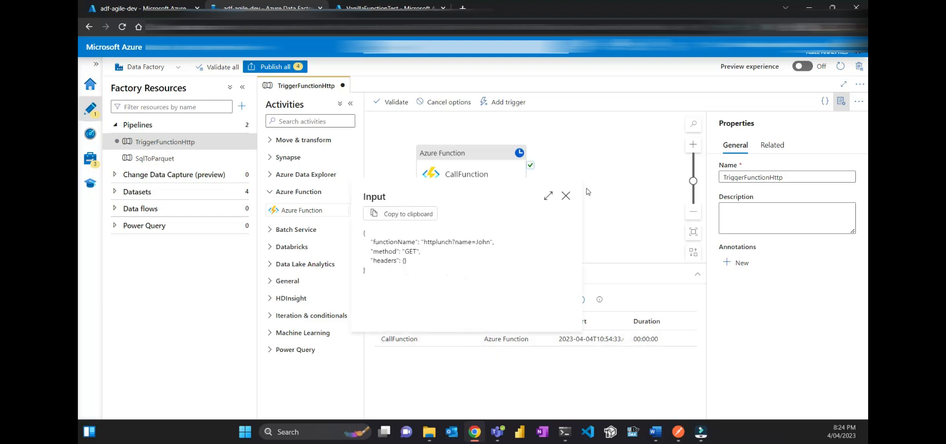
pyautogui.click(565, 196)
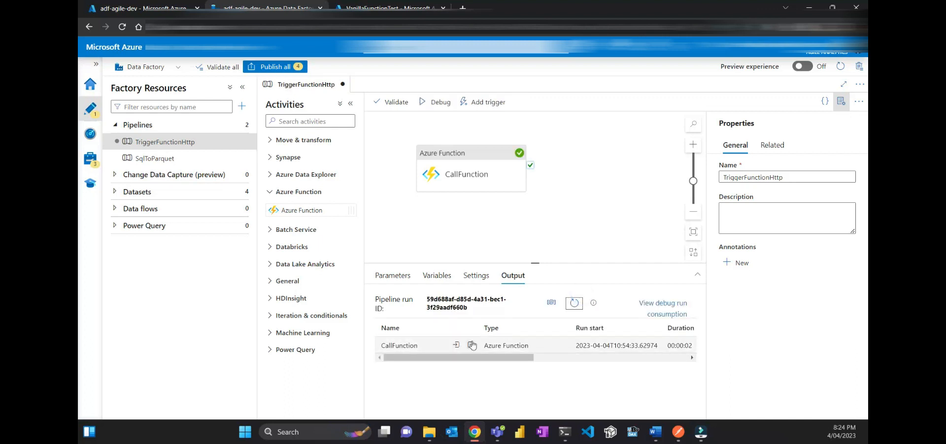
pyautogui.click(473, 346)
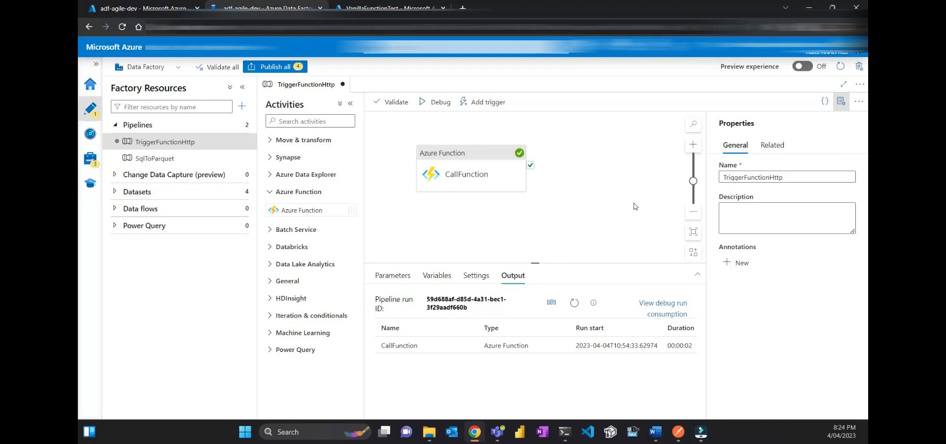
pyautogui.moveTo(395, 77)
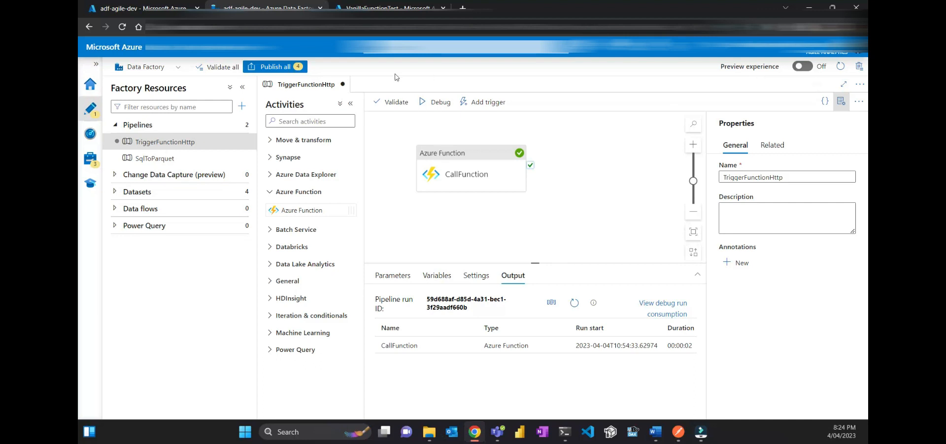
pyautogui.click(89, 159)
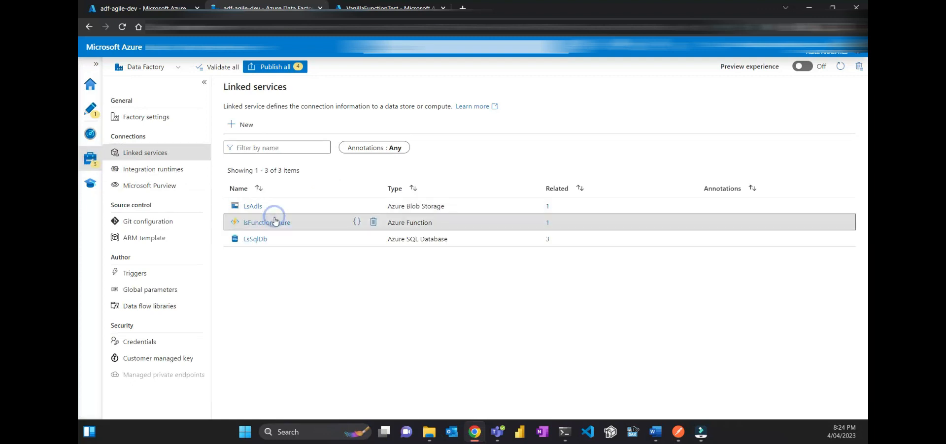
# Review lsFunctionAzure's authentication options, reverting to Anonymous and dismissing the discard prompt.
pyautogui.click(266, 222)
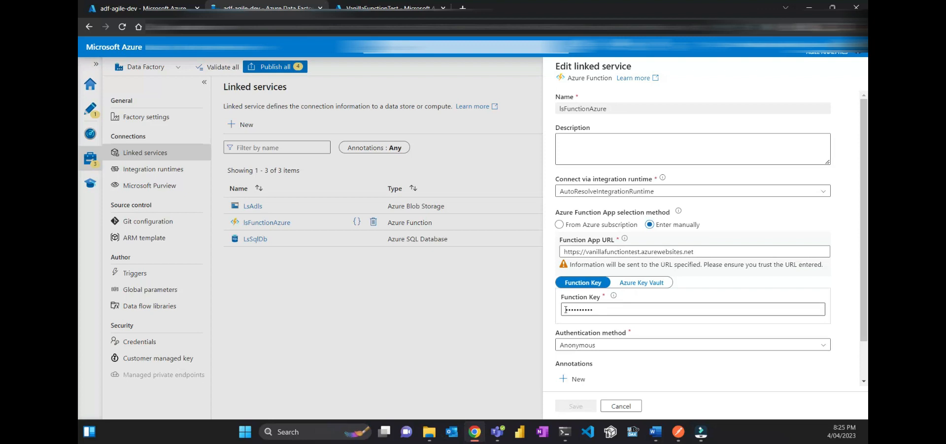
pyautogui.click(692, 345)
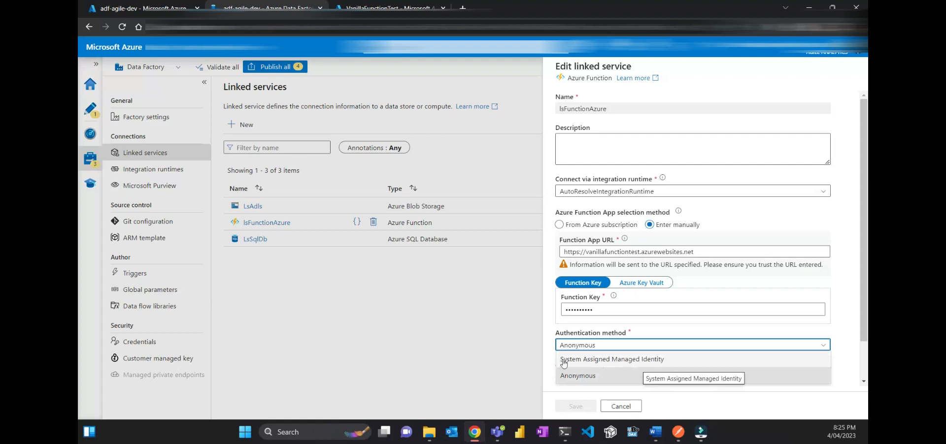
pyautogui.moveTo(651, 364)
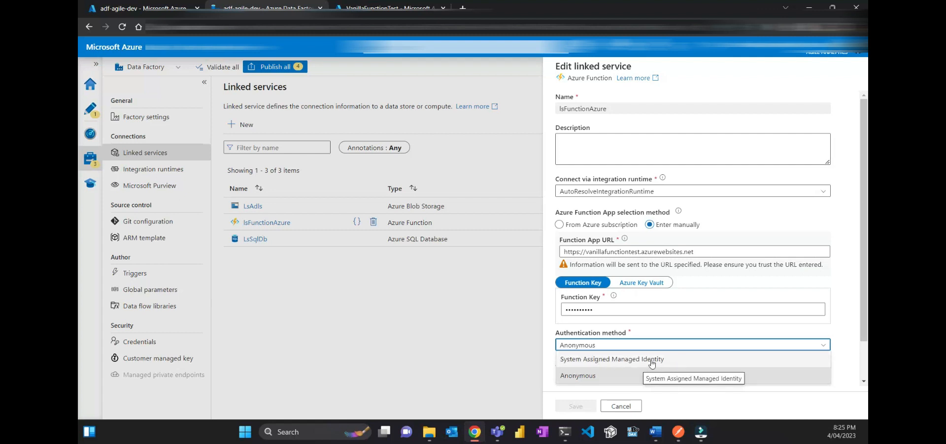
pyautogui.click(611, 360)
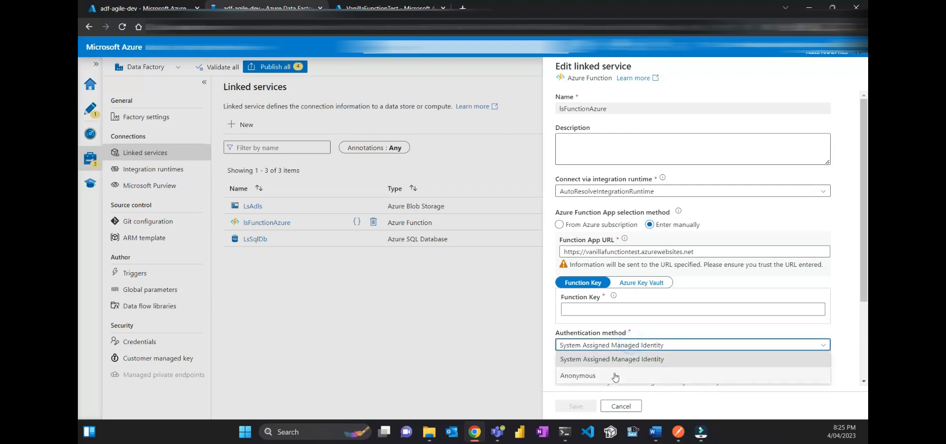
pyautogui.click(577, 375)
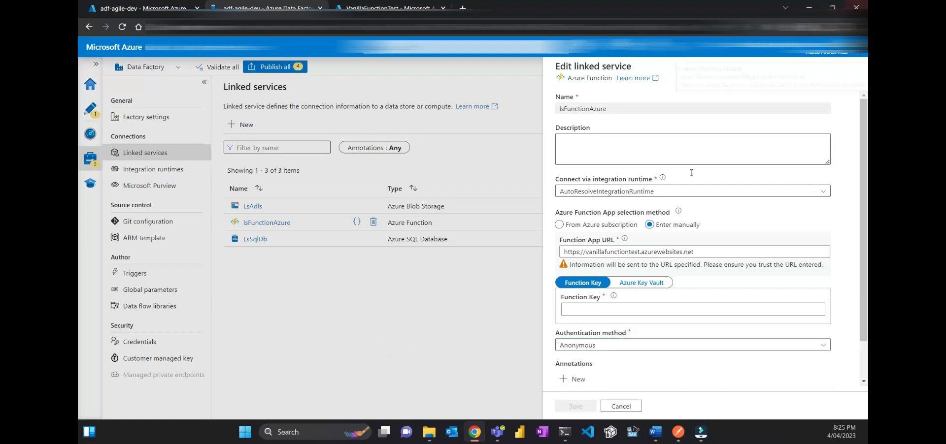
pyautogui.moveTo(620, 406)
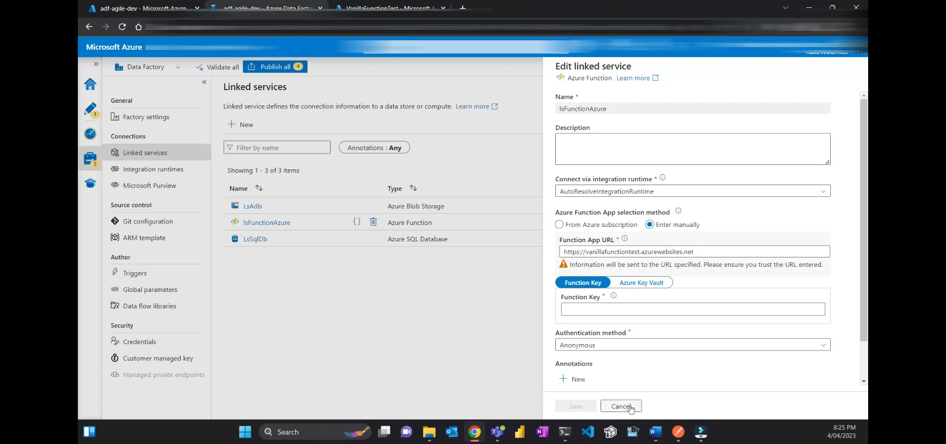
pyautogui.moveTo(482, 260)
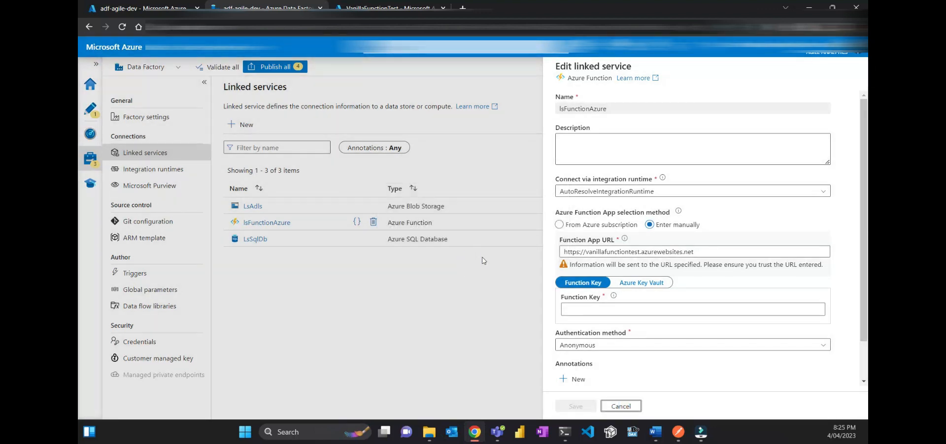
pyautogui.moveTo(448, 252)
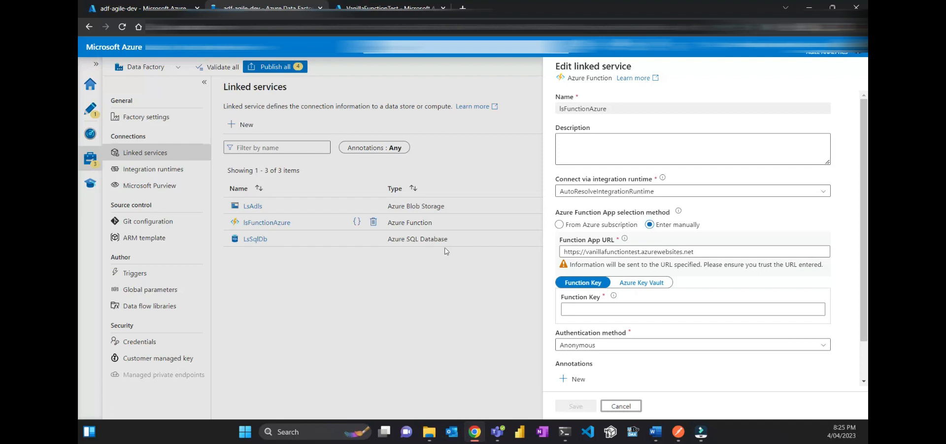
pyautogui.moveTo(585, 364)
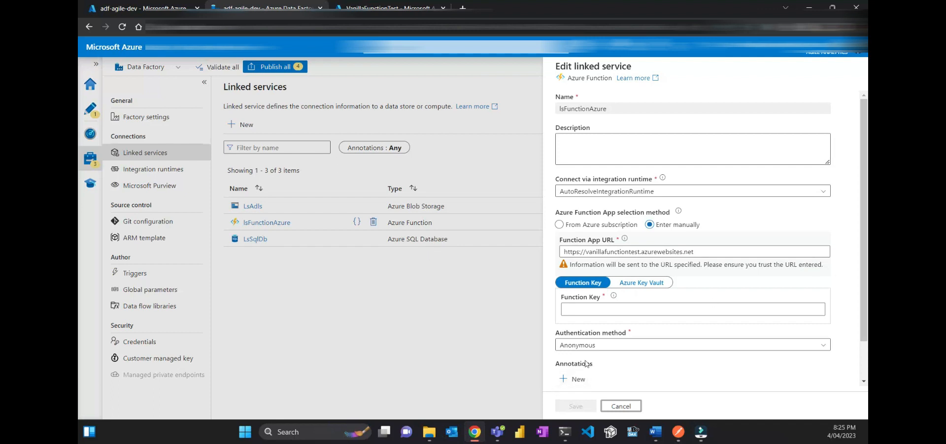
pyautogui.moveTo(482, 345)
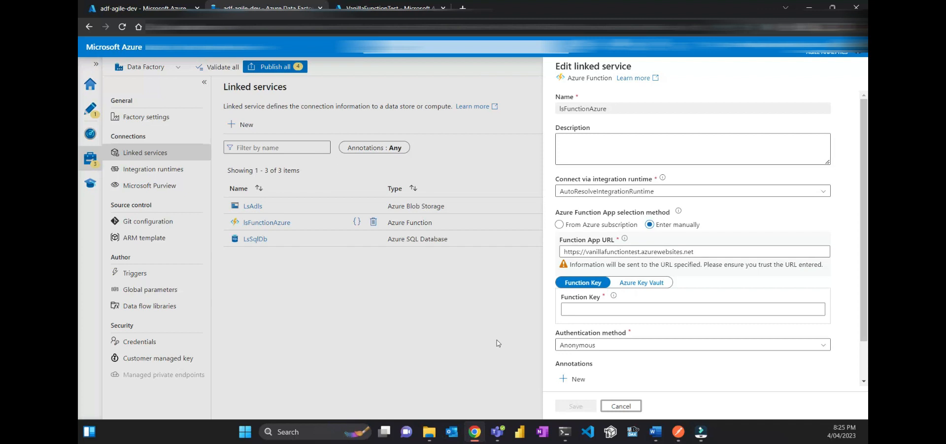
pyautogui.moveTo(658, 415)
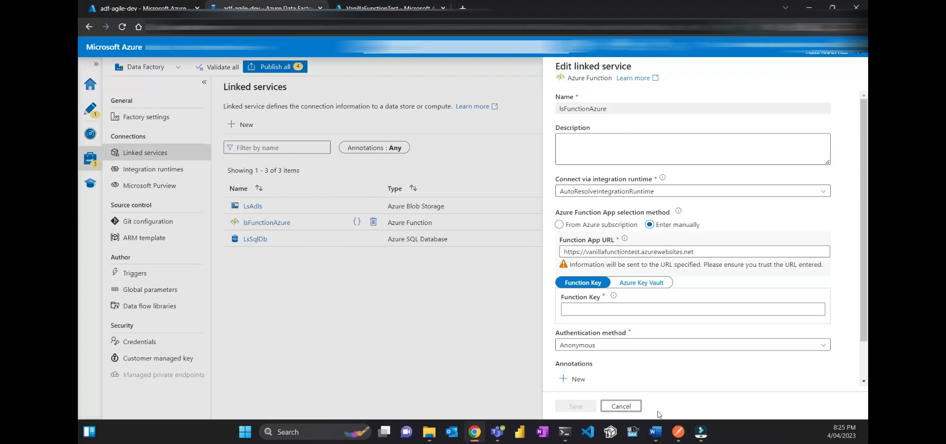
pyautogui.click(619, 406)
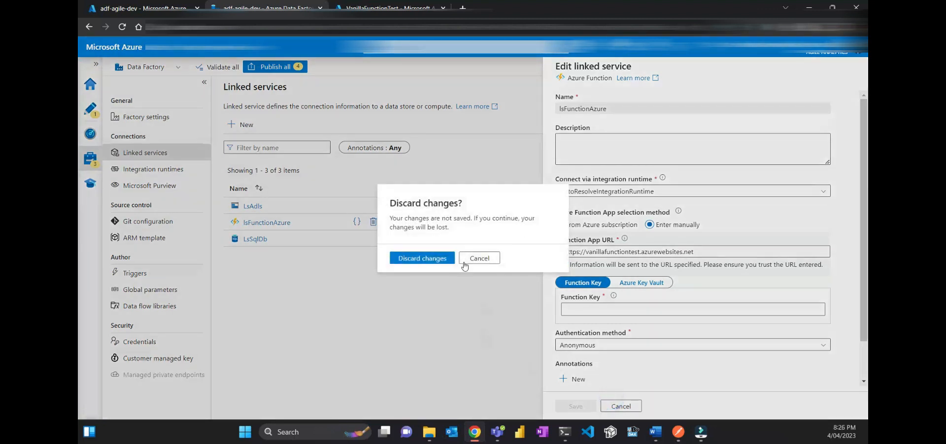
pyautogui.click(479, 258)
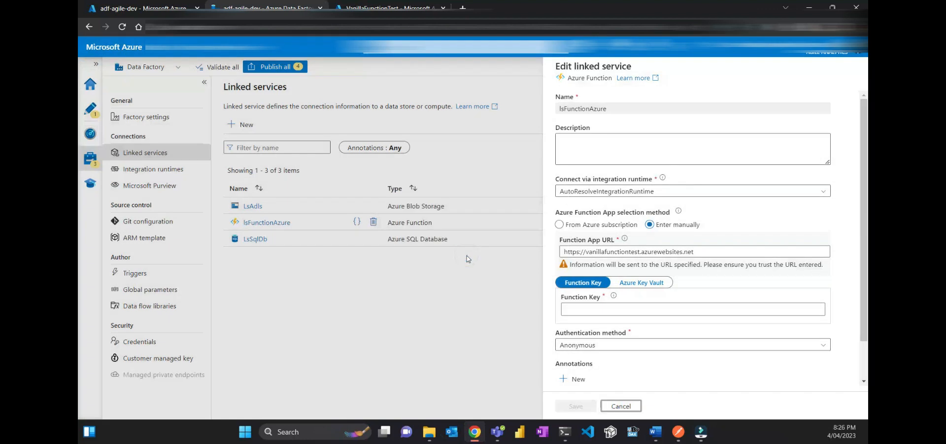